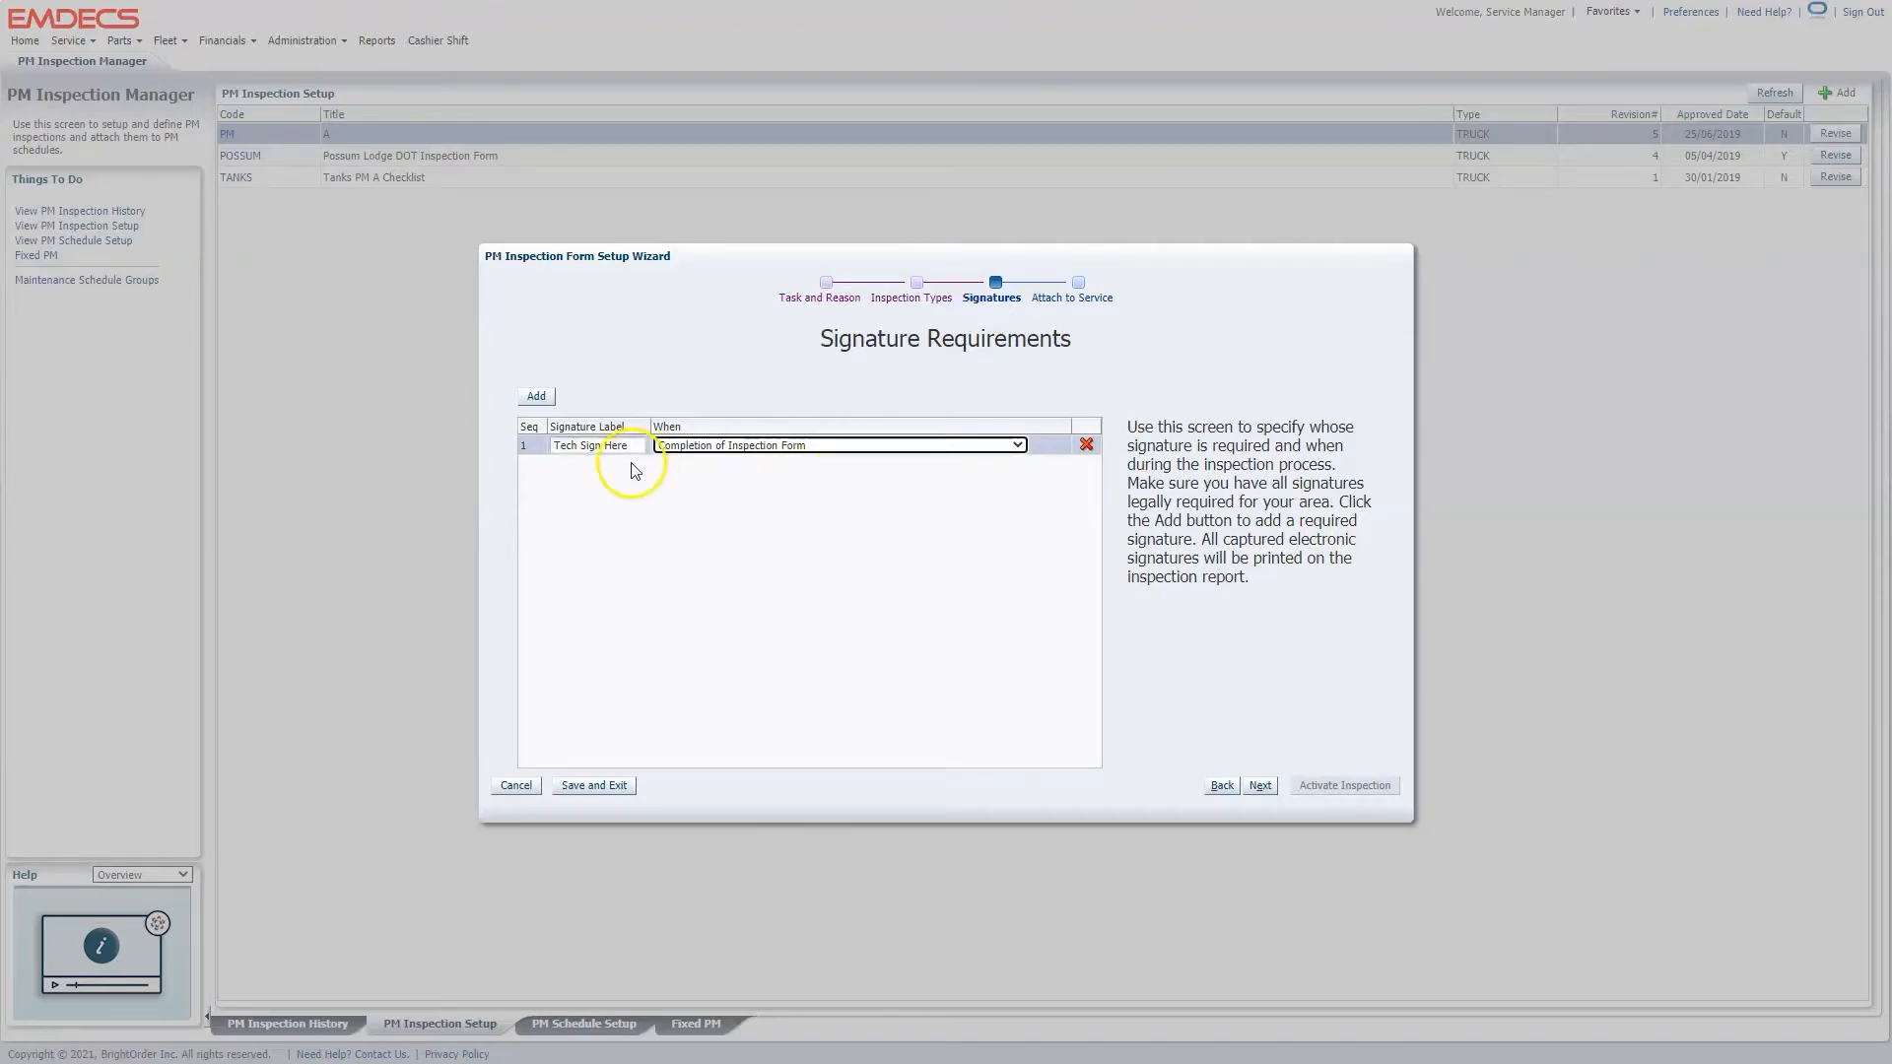
Set the Tech Sign Here requirement and draw the technician's signature on the Tech RO pad.
{"action": "left_click", "coordinate": [534, 396]}
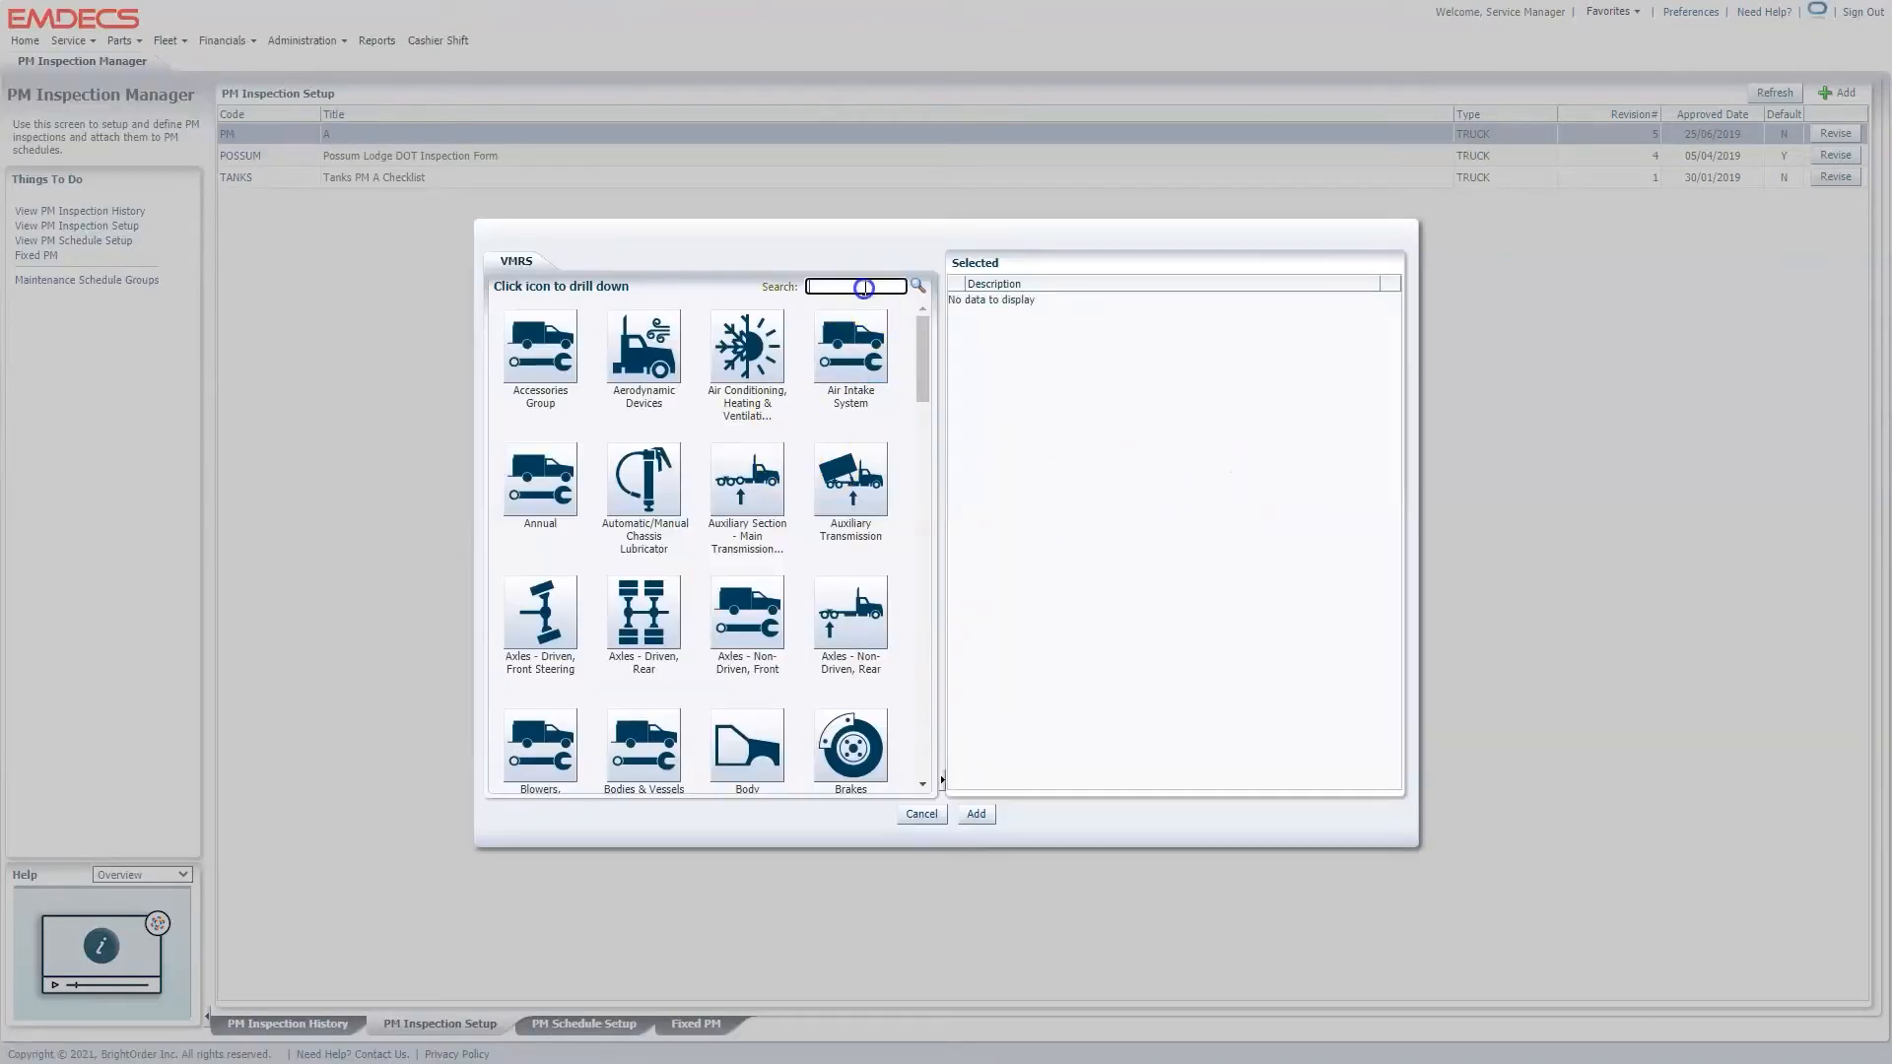
{"action": "type", "text": "brake"}
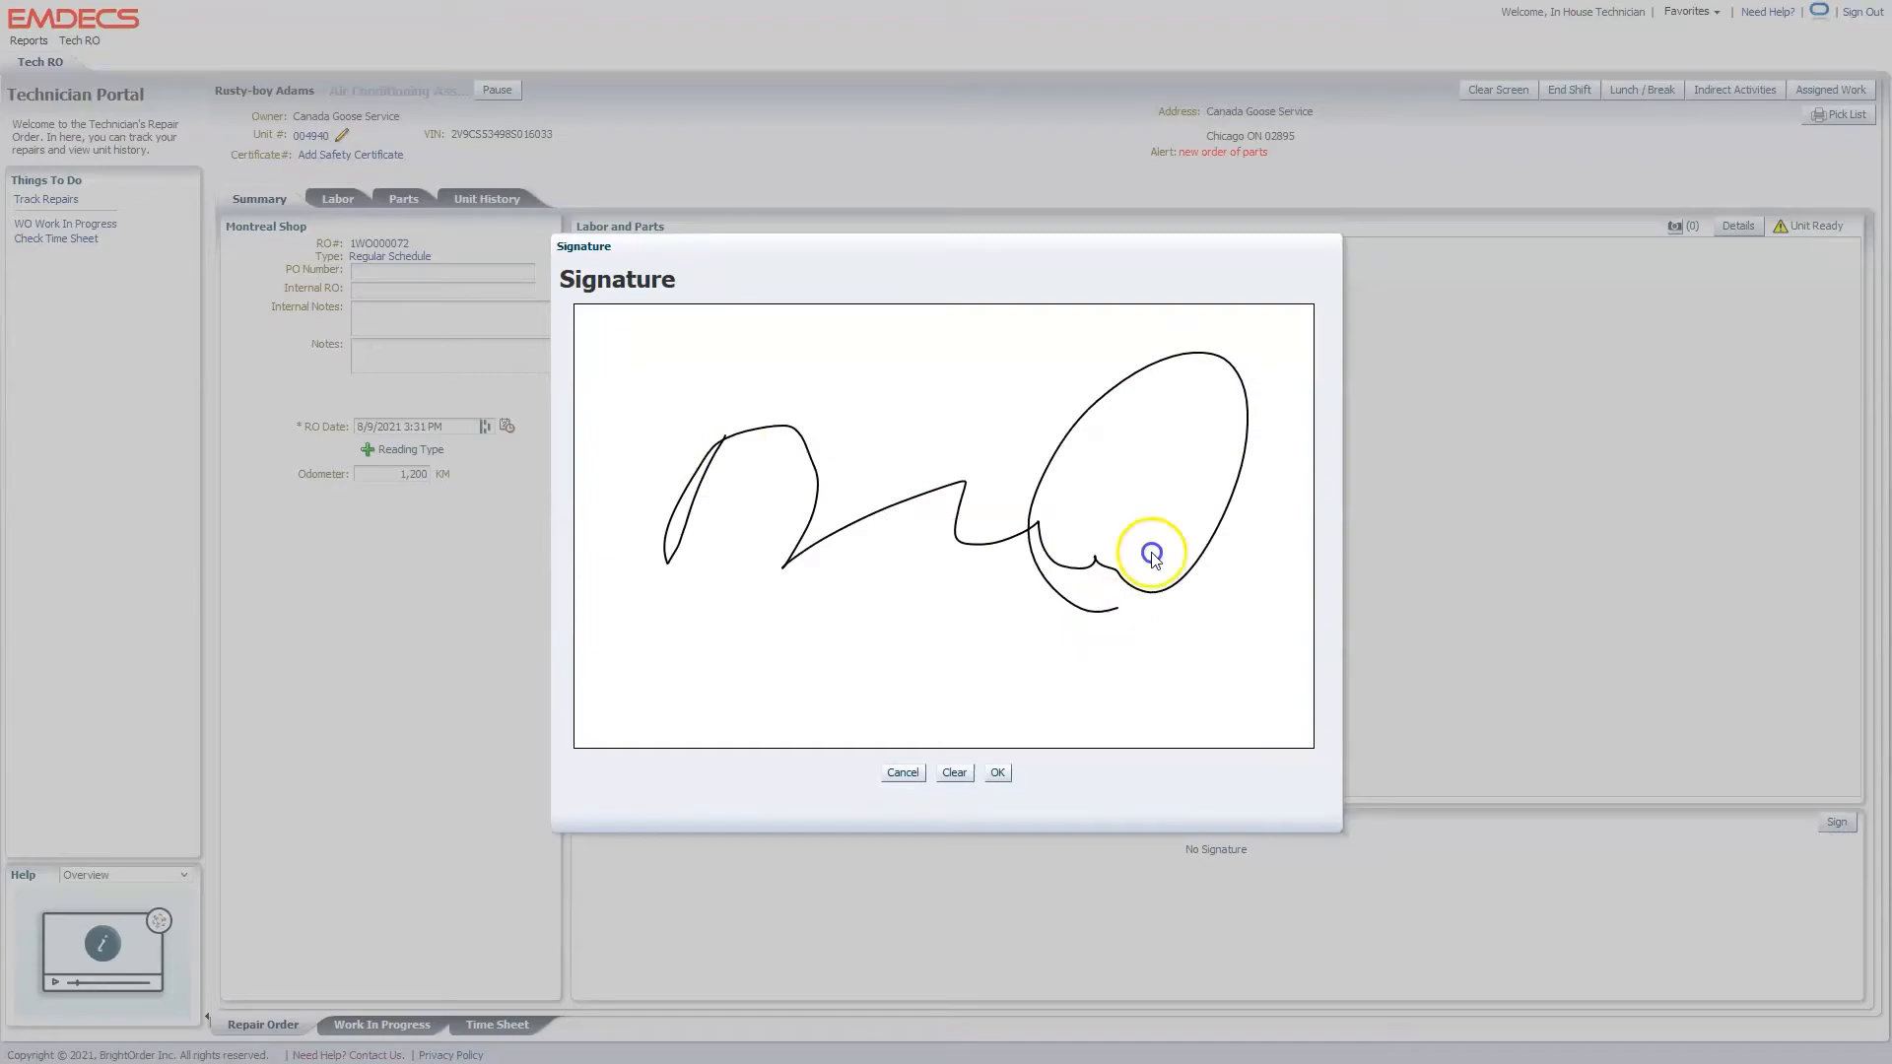
Accept the drawn signature so it is captured on the repair order.
{"action": "left_click", "coordinate": [996, 772]}
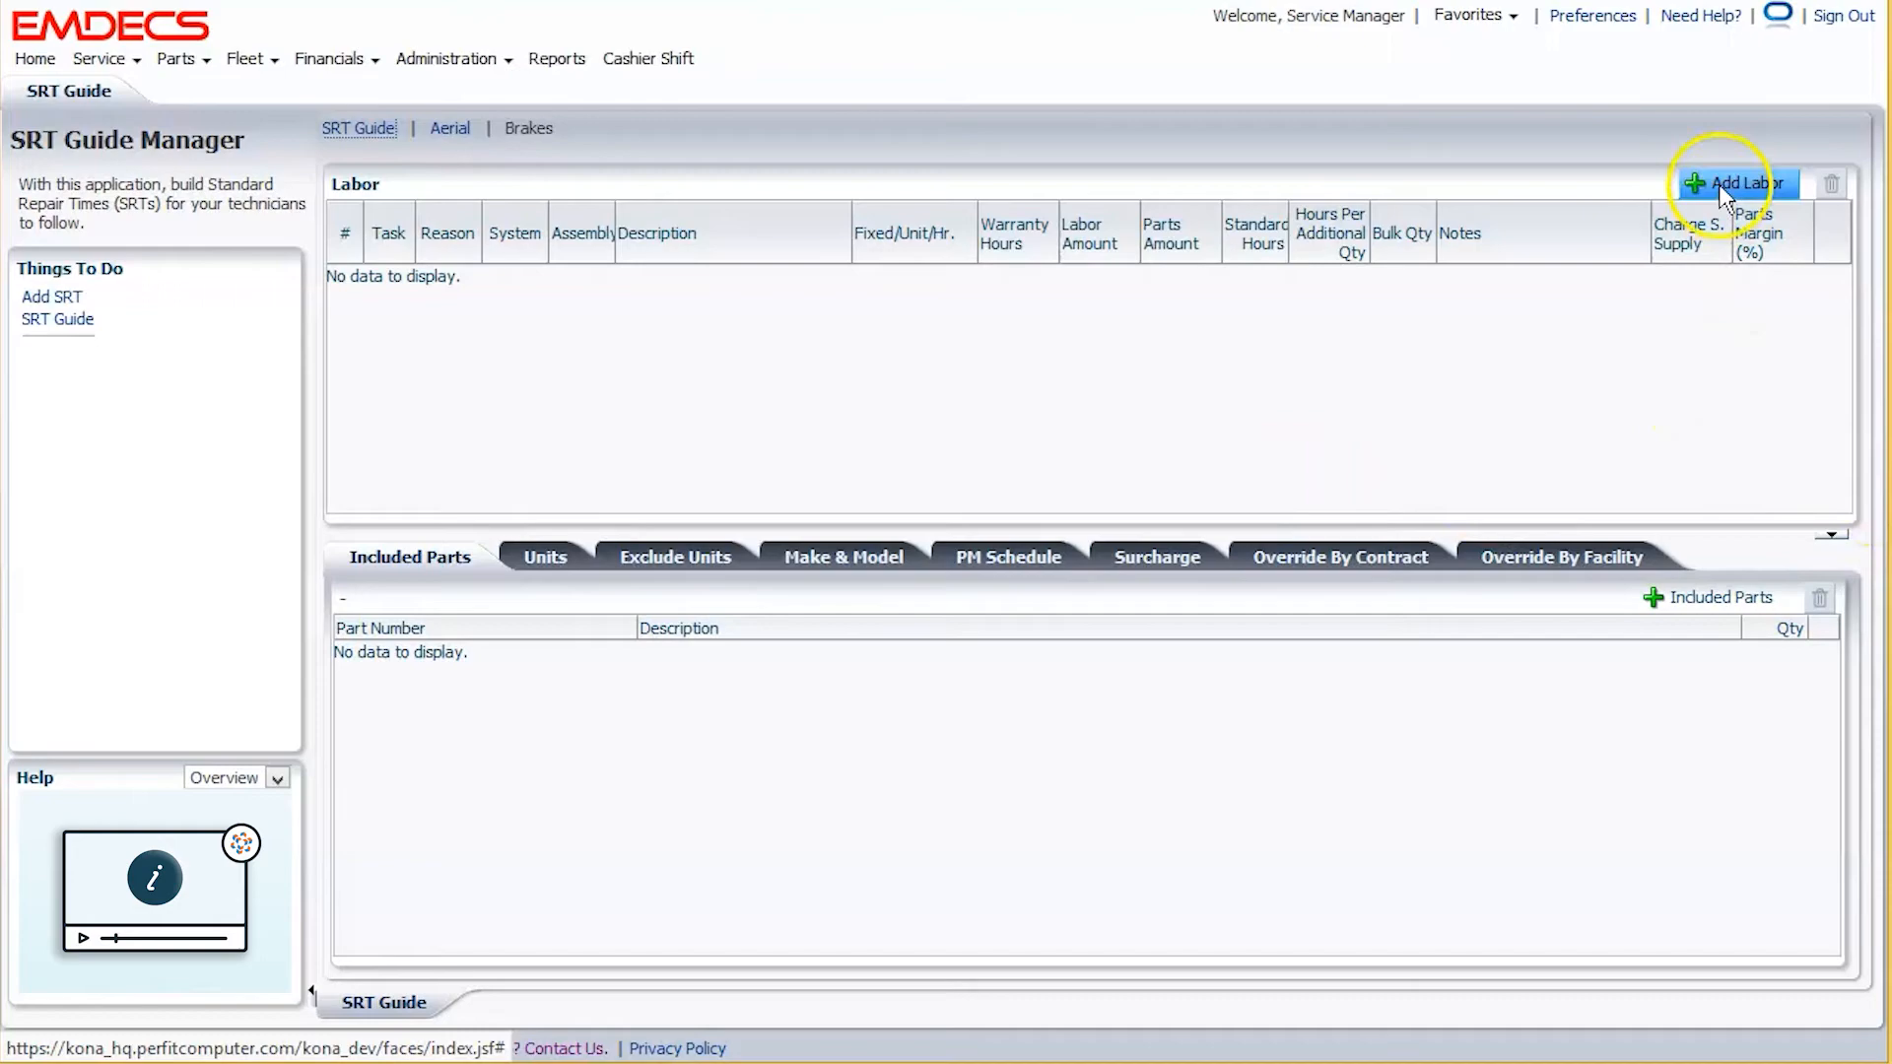
Add a front brakes labor entry found via VMRS 'brake' search with 1.5 standard hours, then view the 002 Cab & Sheet Metal code.
{"action": "left_click", "coordinate": [1738, 181]}
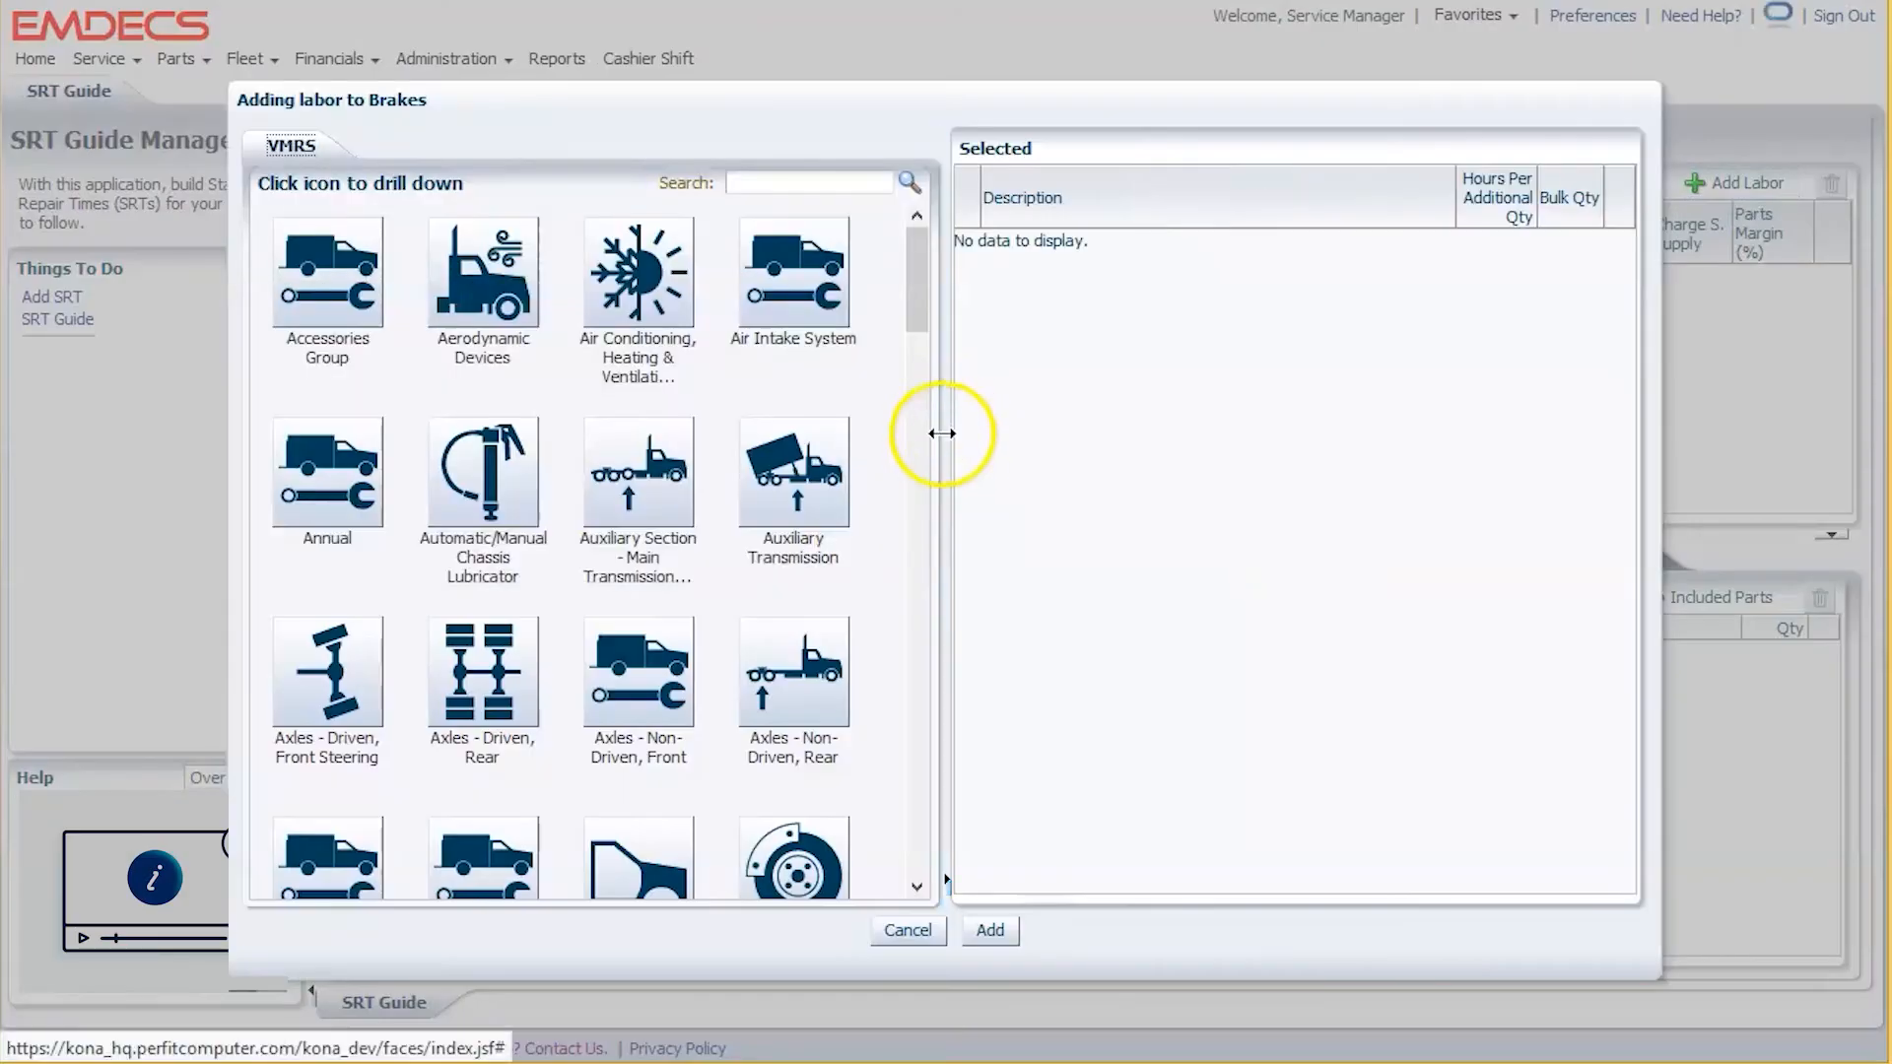
{"action": "type", "text": "brake"}
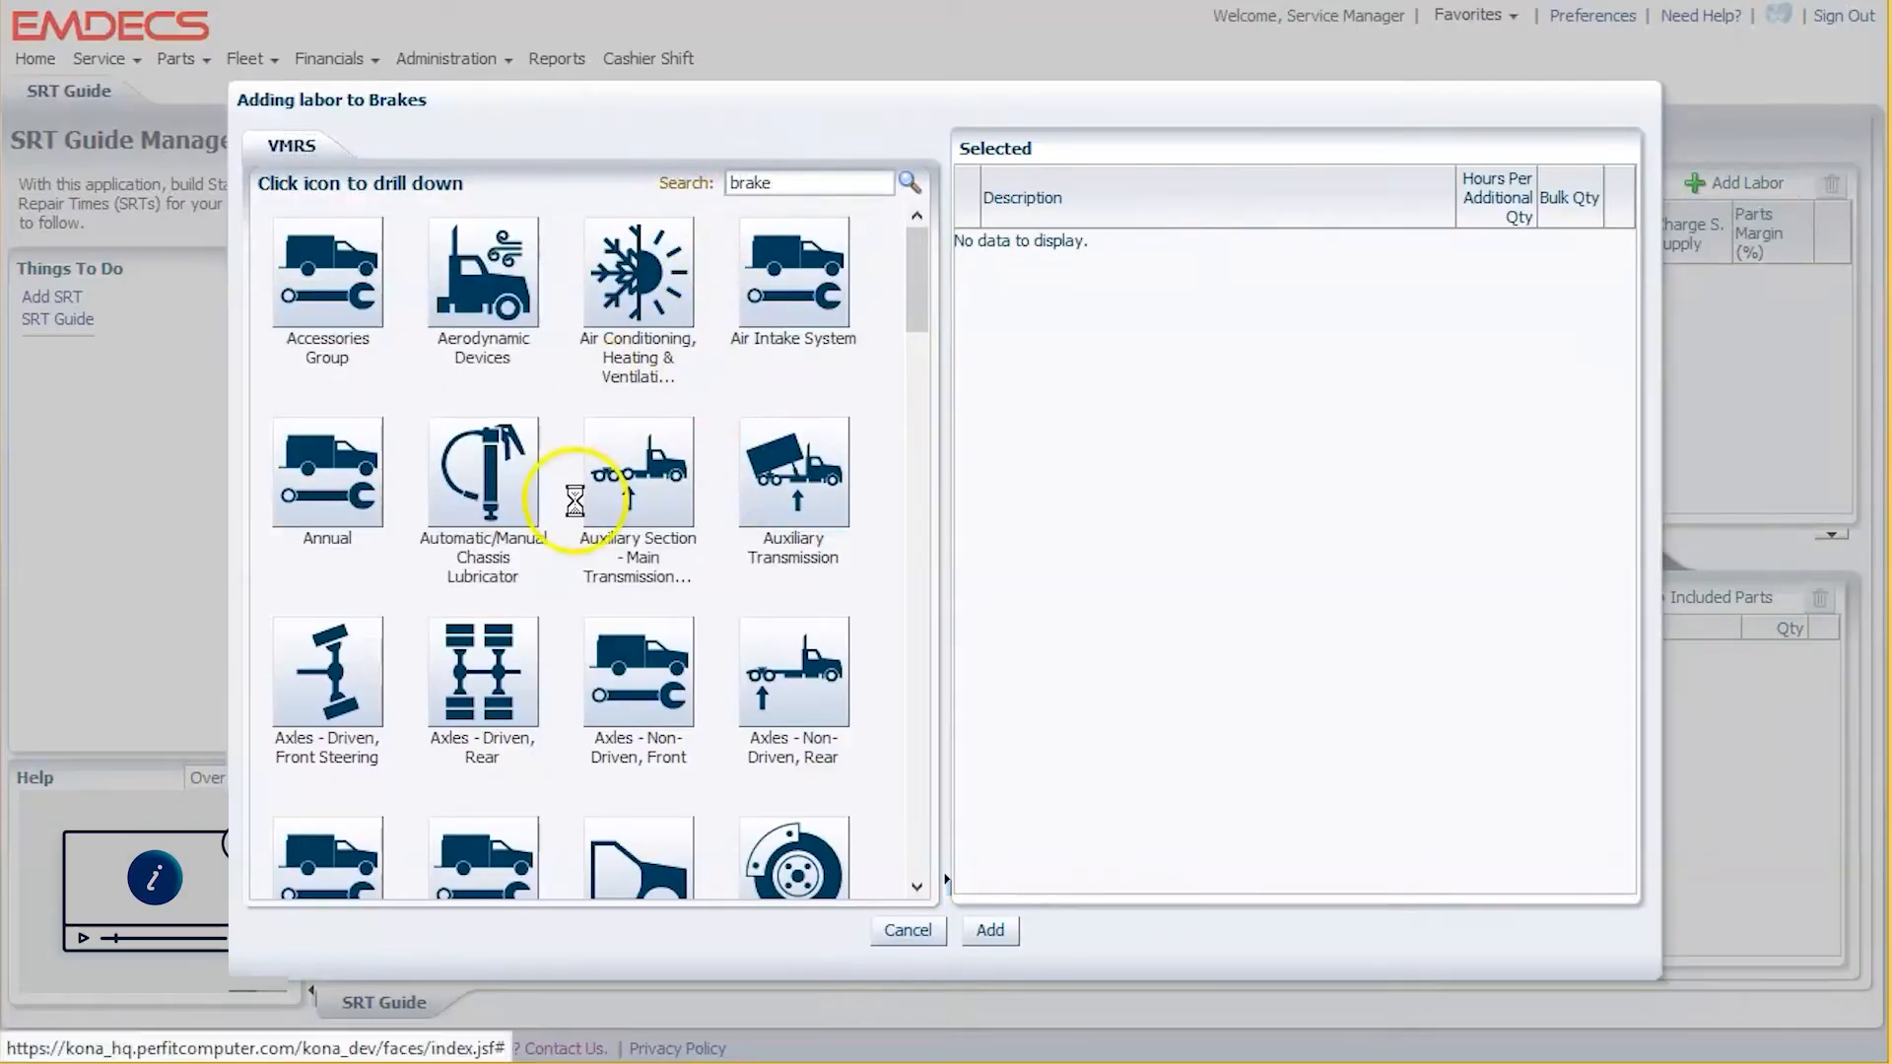
{"action": "left_click", "coordinate": [910, 181]}
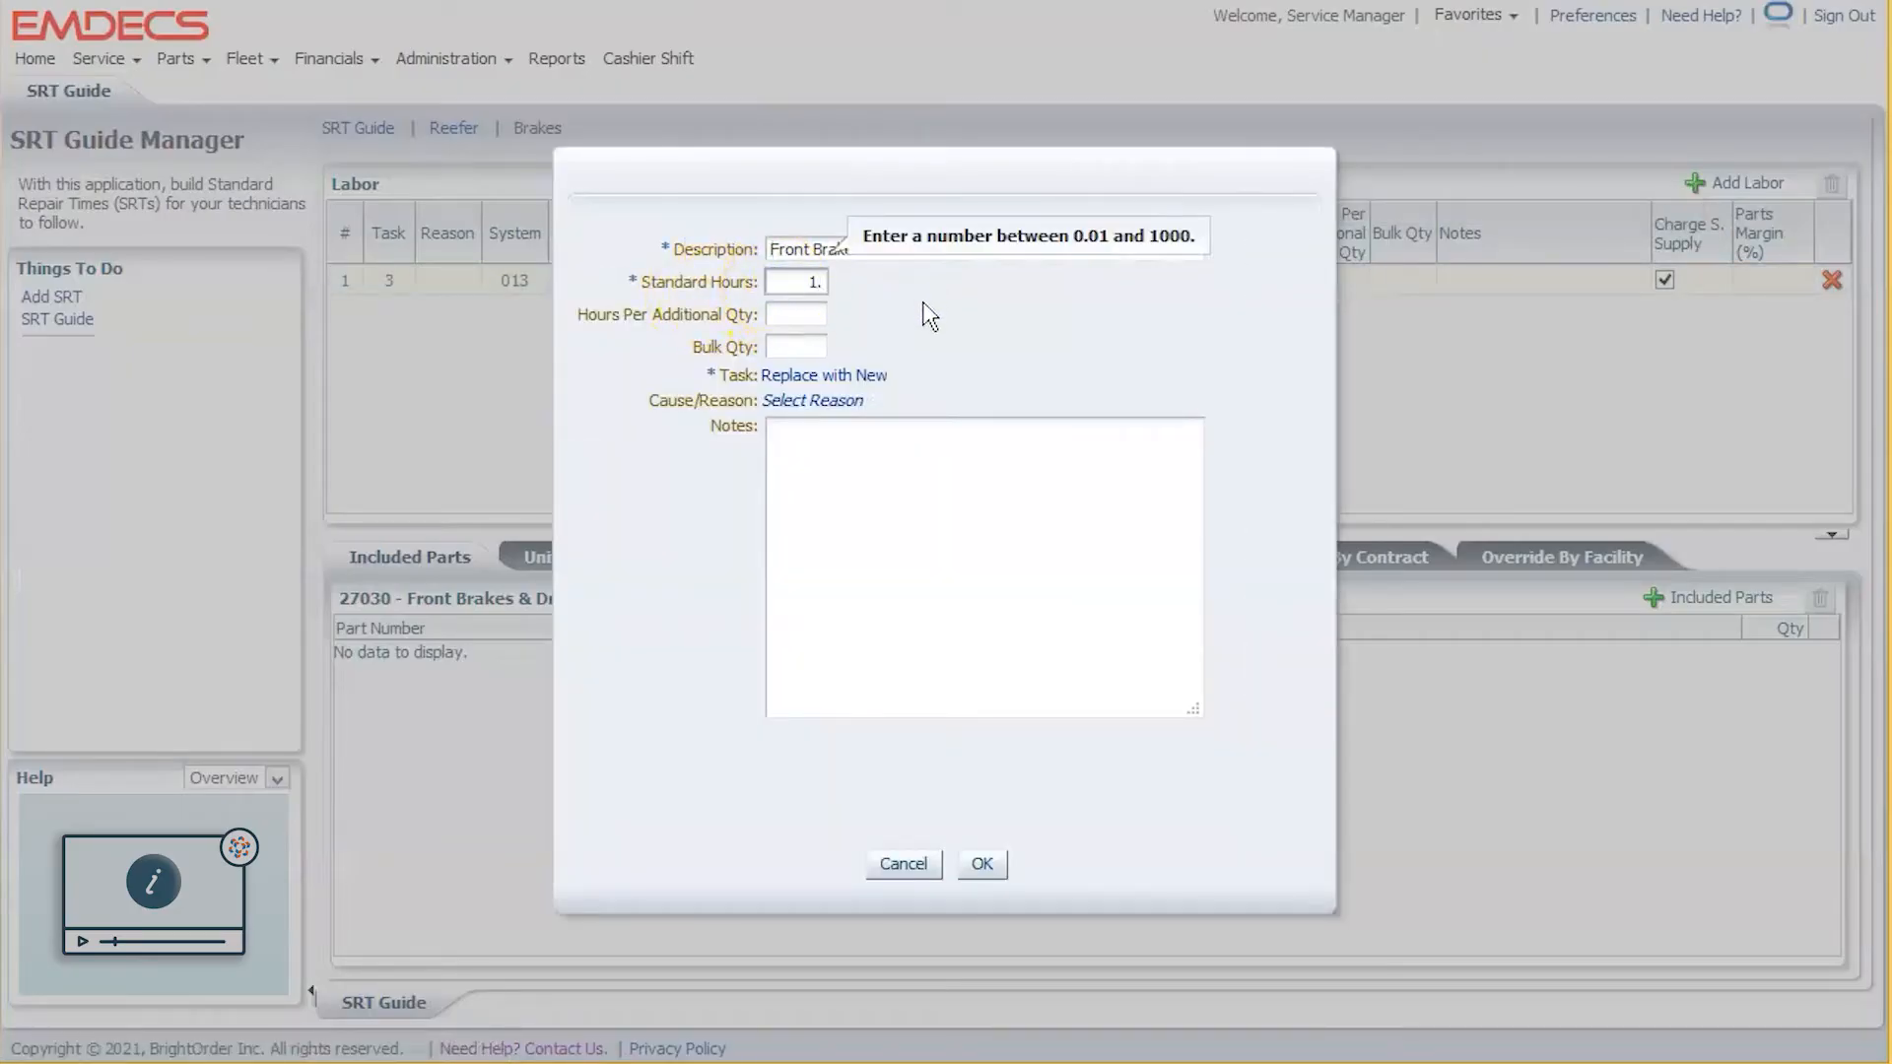
{"action": "type", "text": "5"}
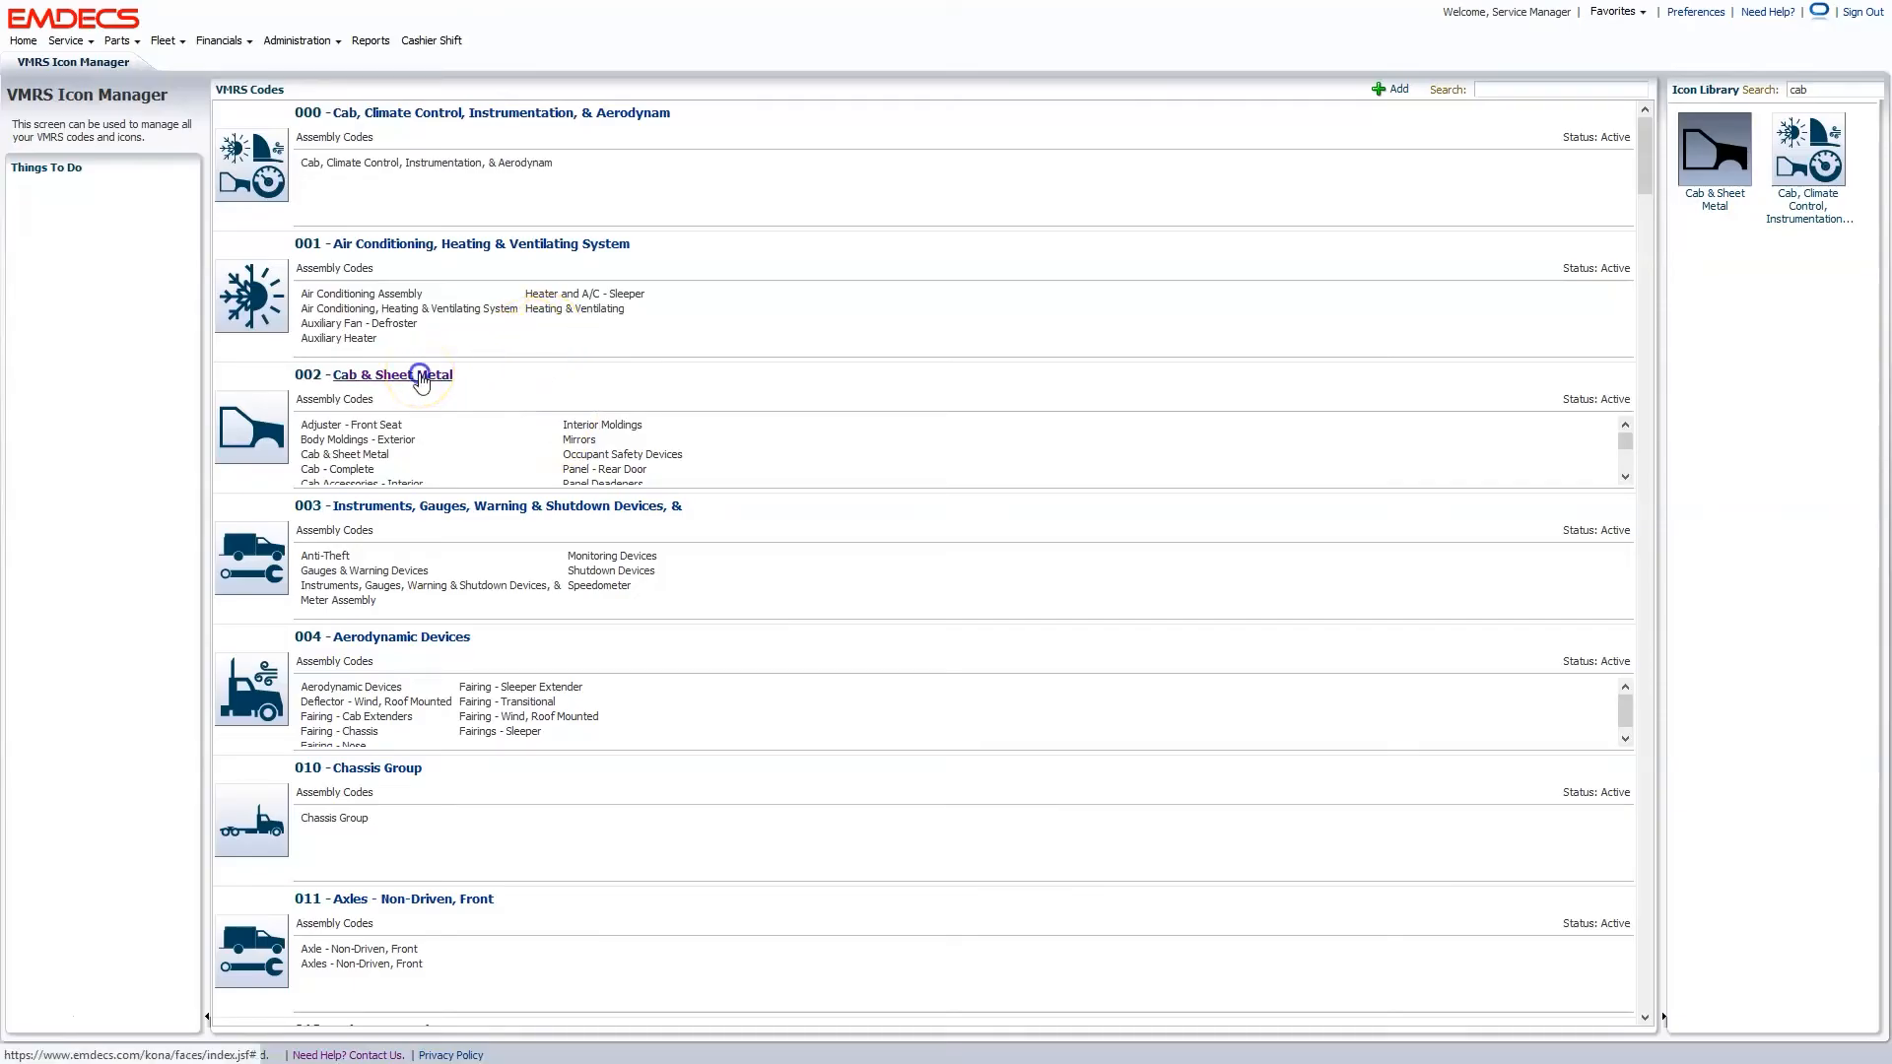
{"action": "left_click", "coordinate": [392, 374]}
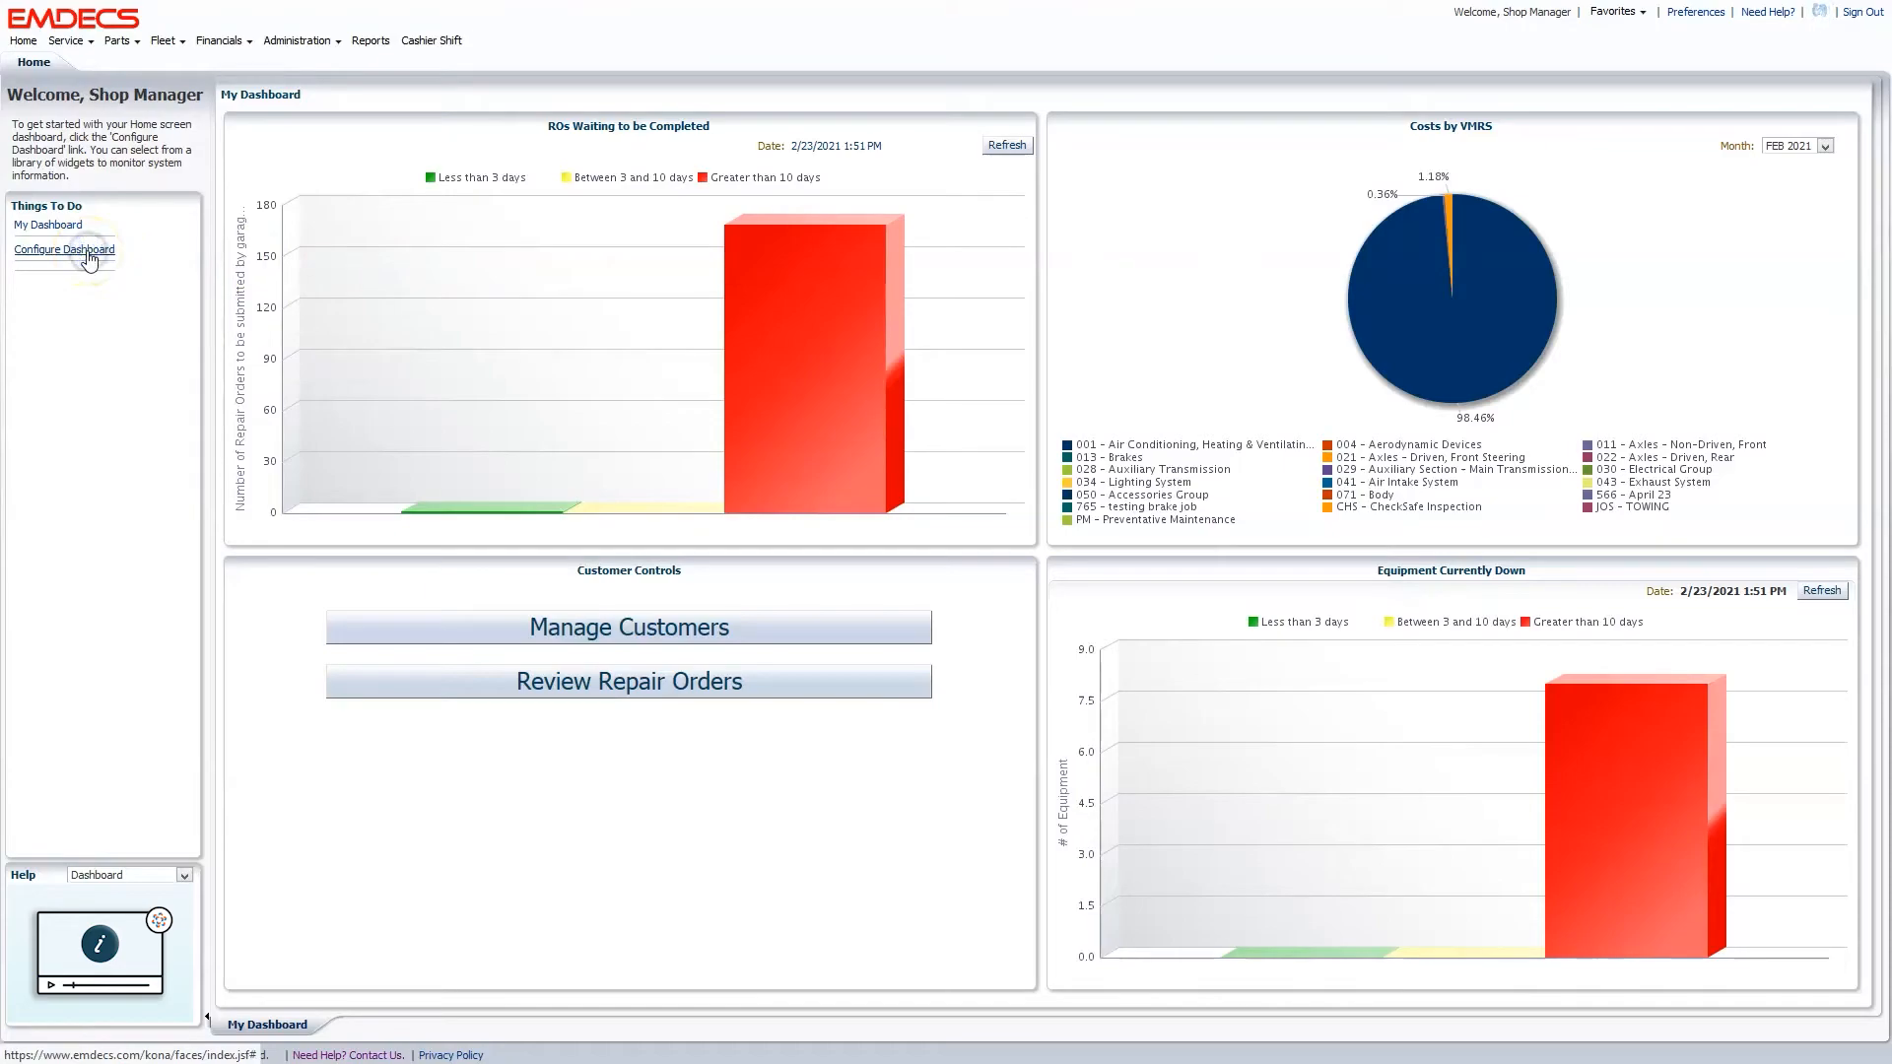
Configure the dashboard to include the Reports widget and save the new layout.
{"action": "left_click", "coordinate": [63, 250]}
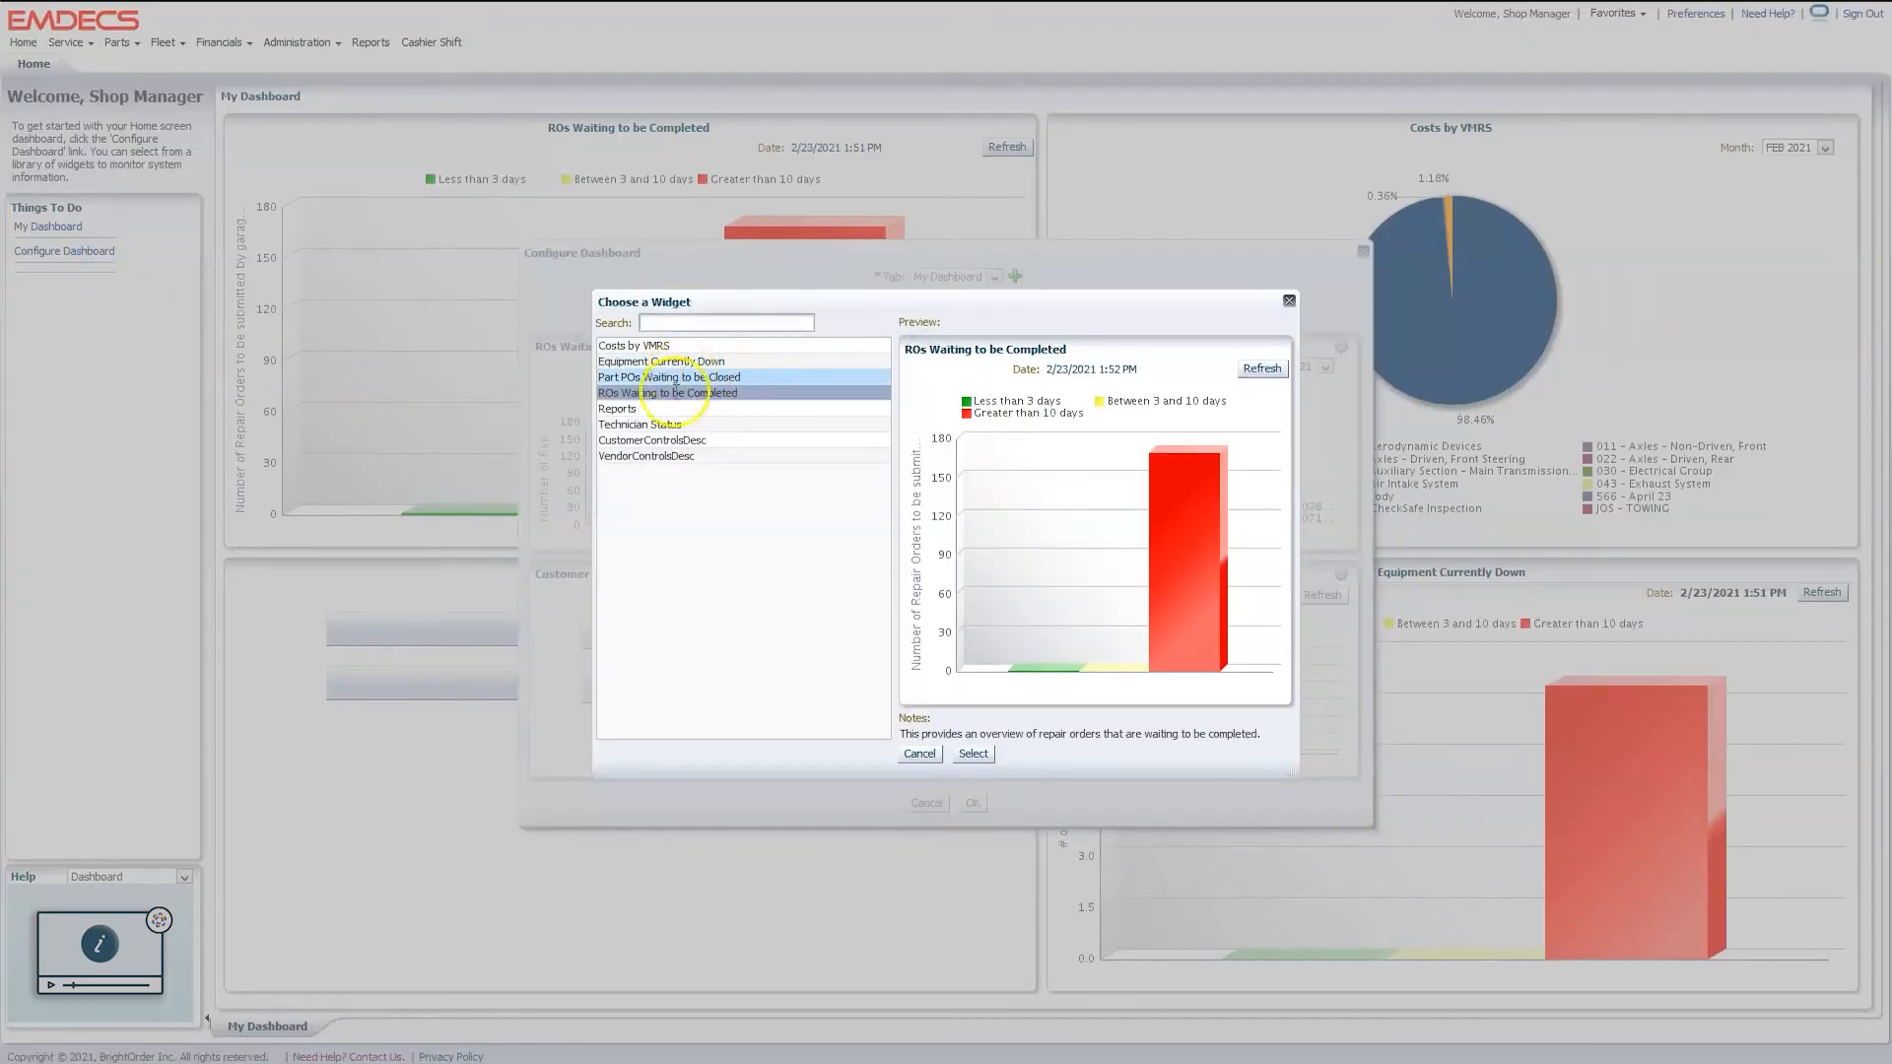
{"action": "left_click", "coordinate": [617, 408]}
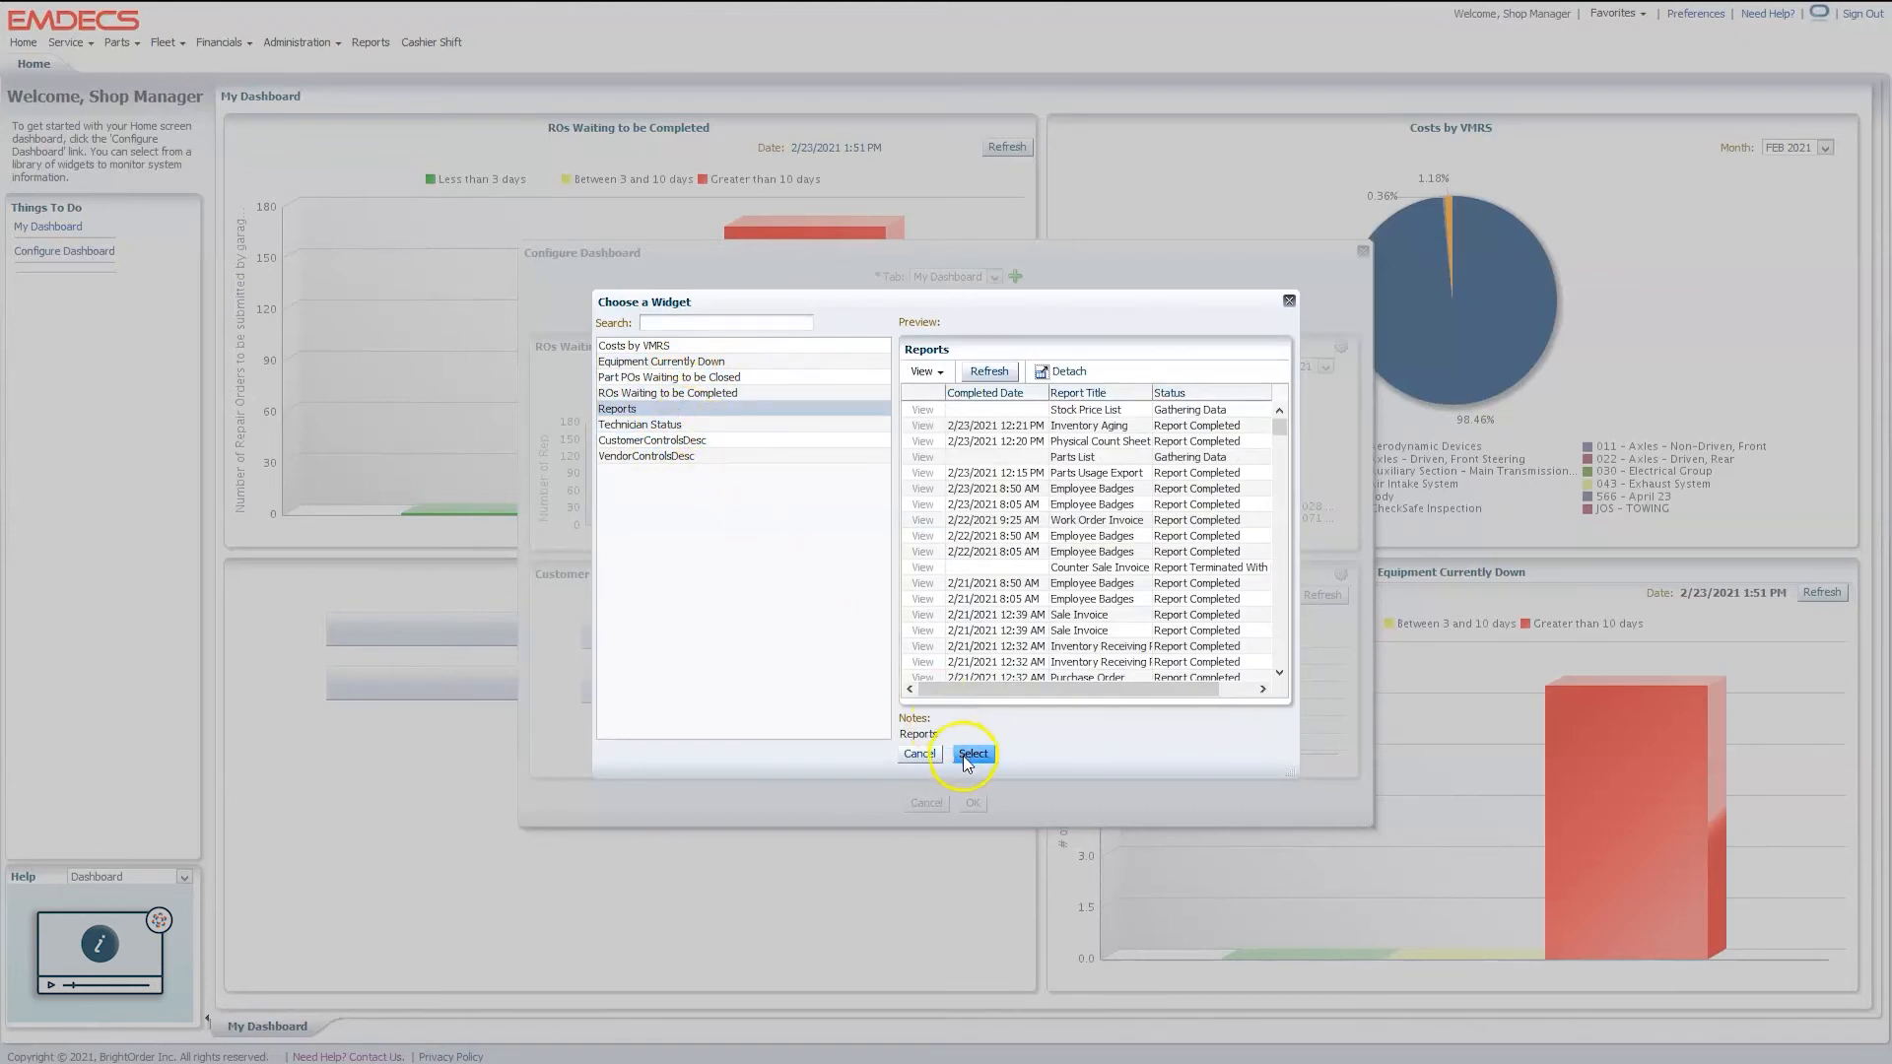
{"action": "left_click", "coordinate": [972, 753]}
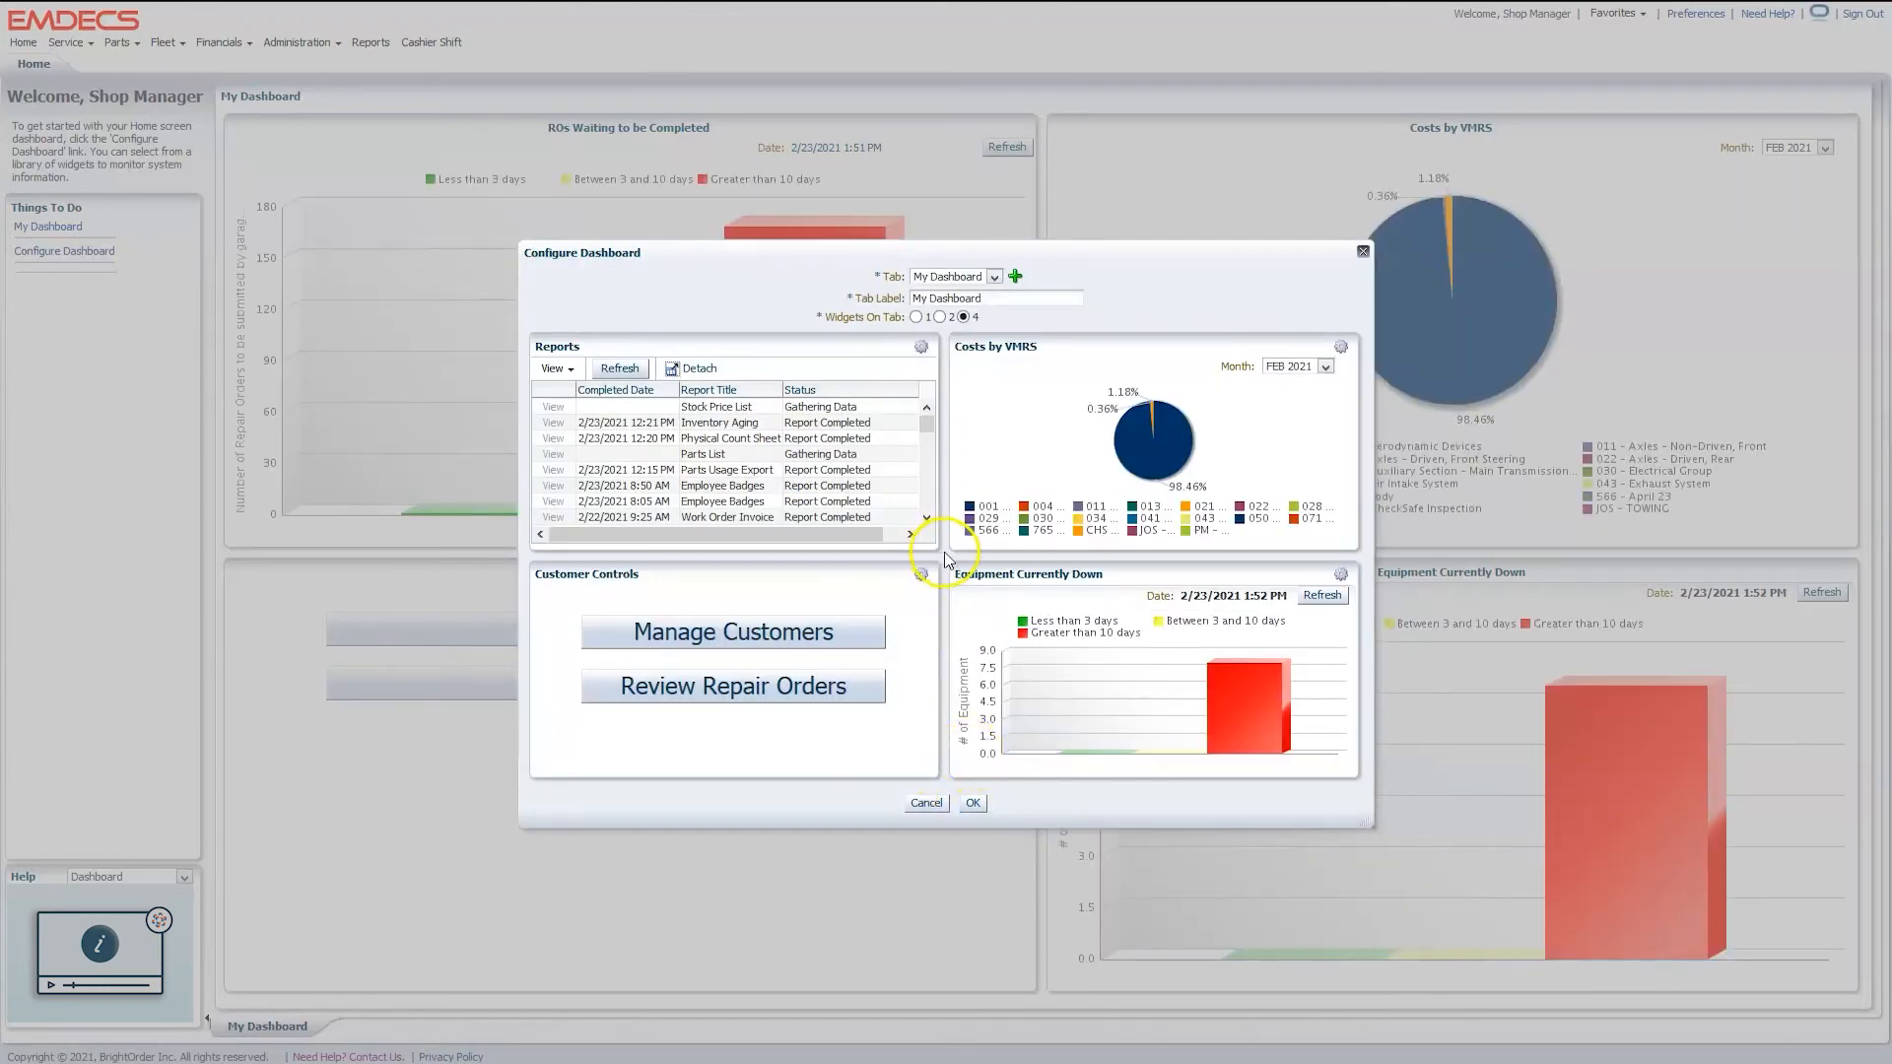
{"action": "left_click", "coordinate": [971, 802]}
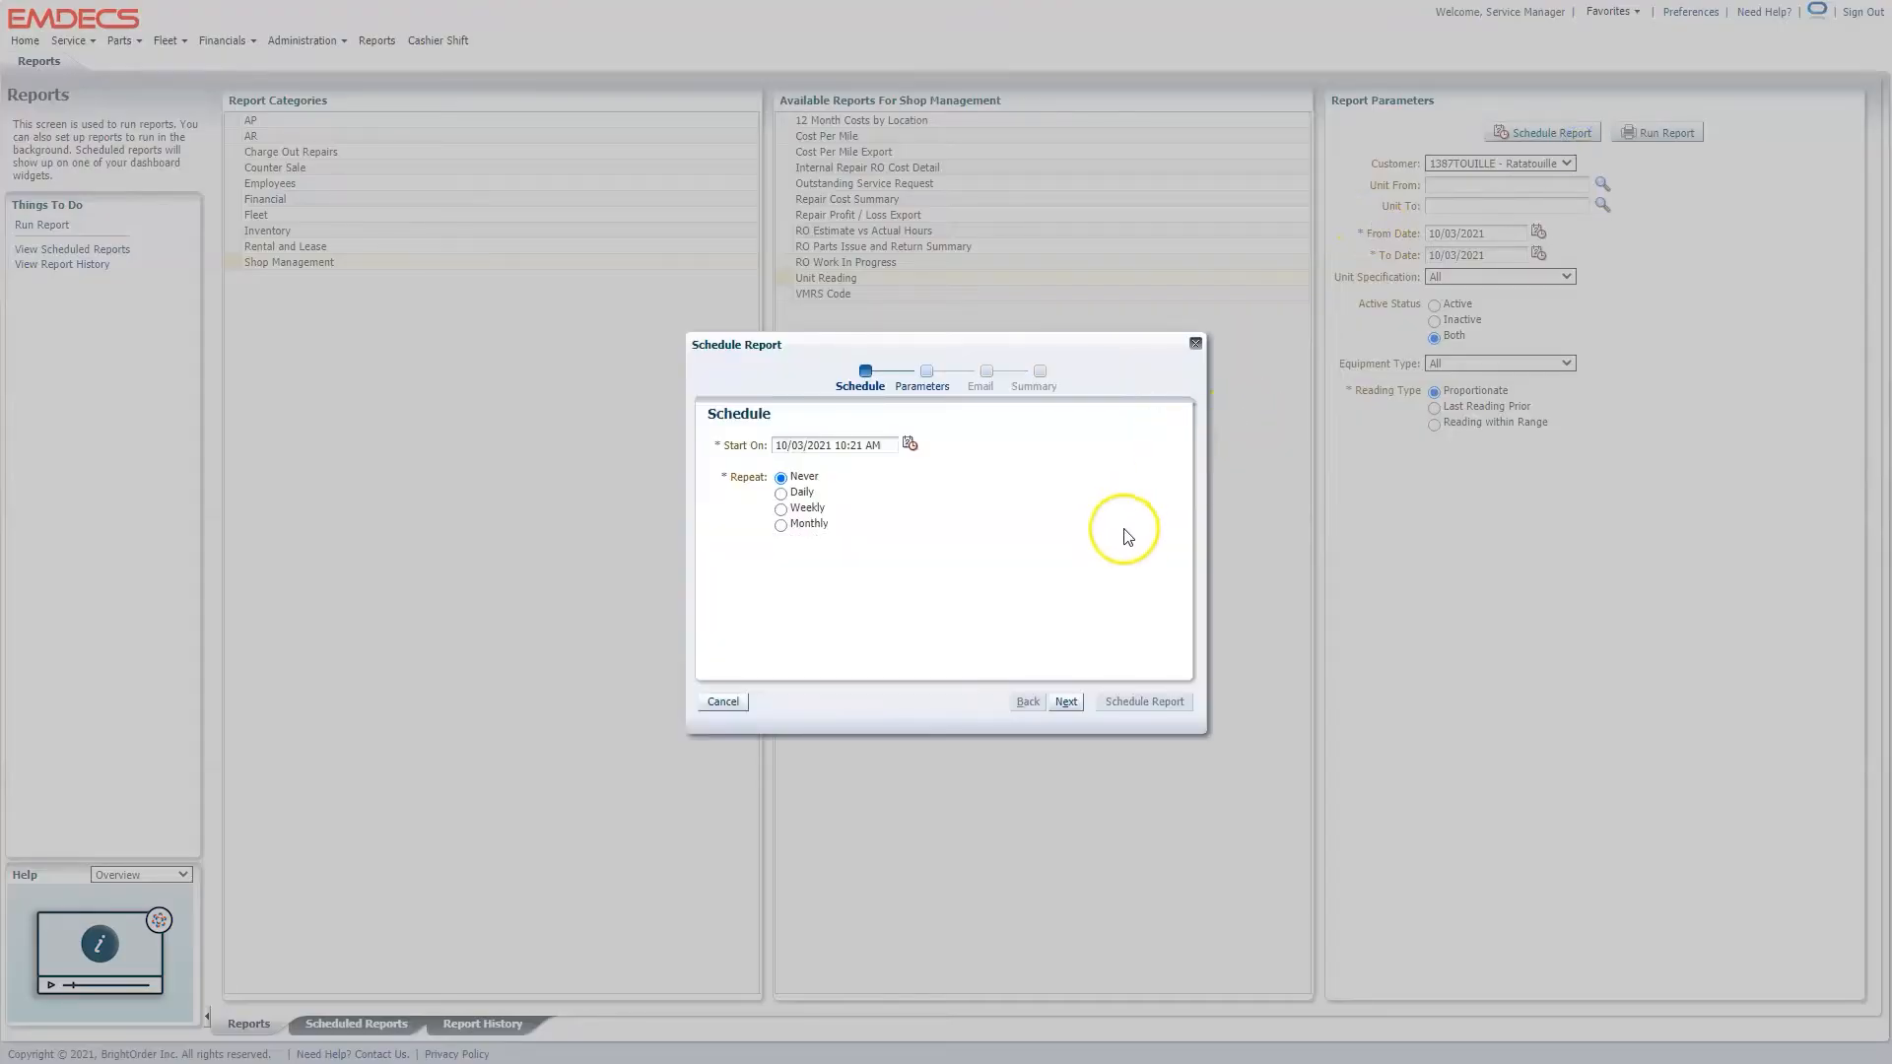
Set the scheduled Unit Reading report to repeat weekly.
{"action": "left_click", "coordinate": [780, 508]}
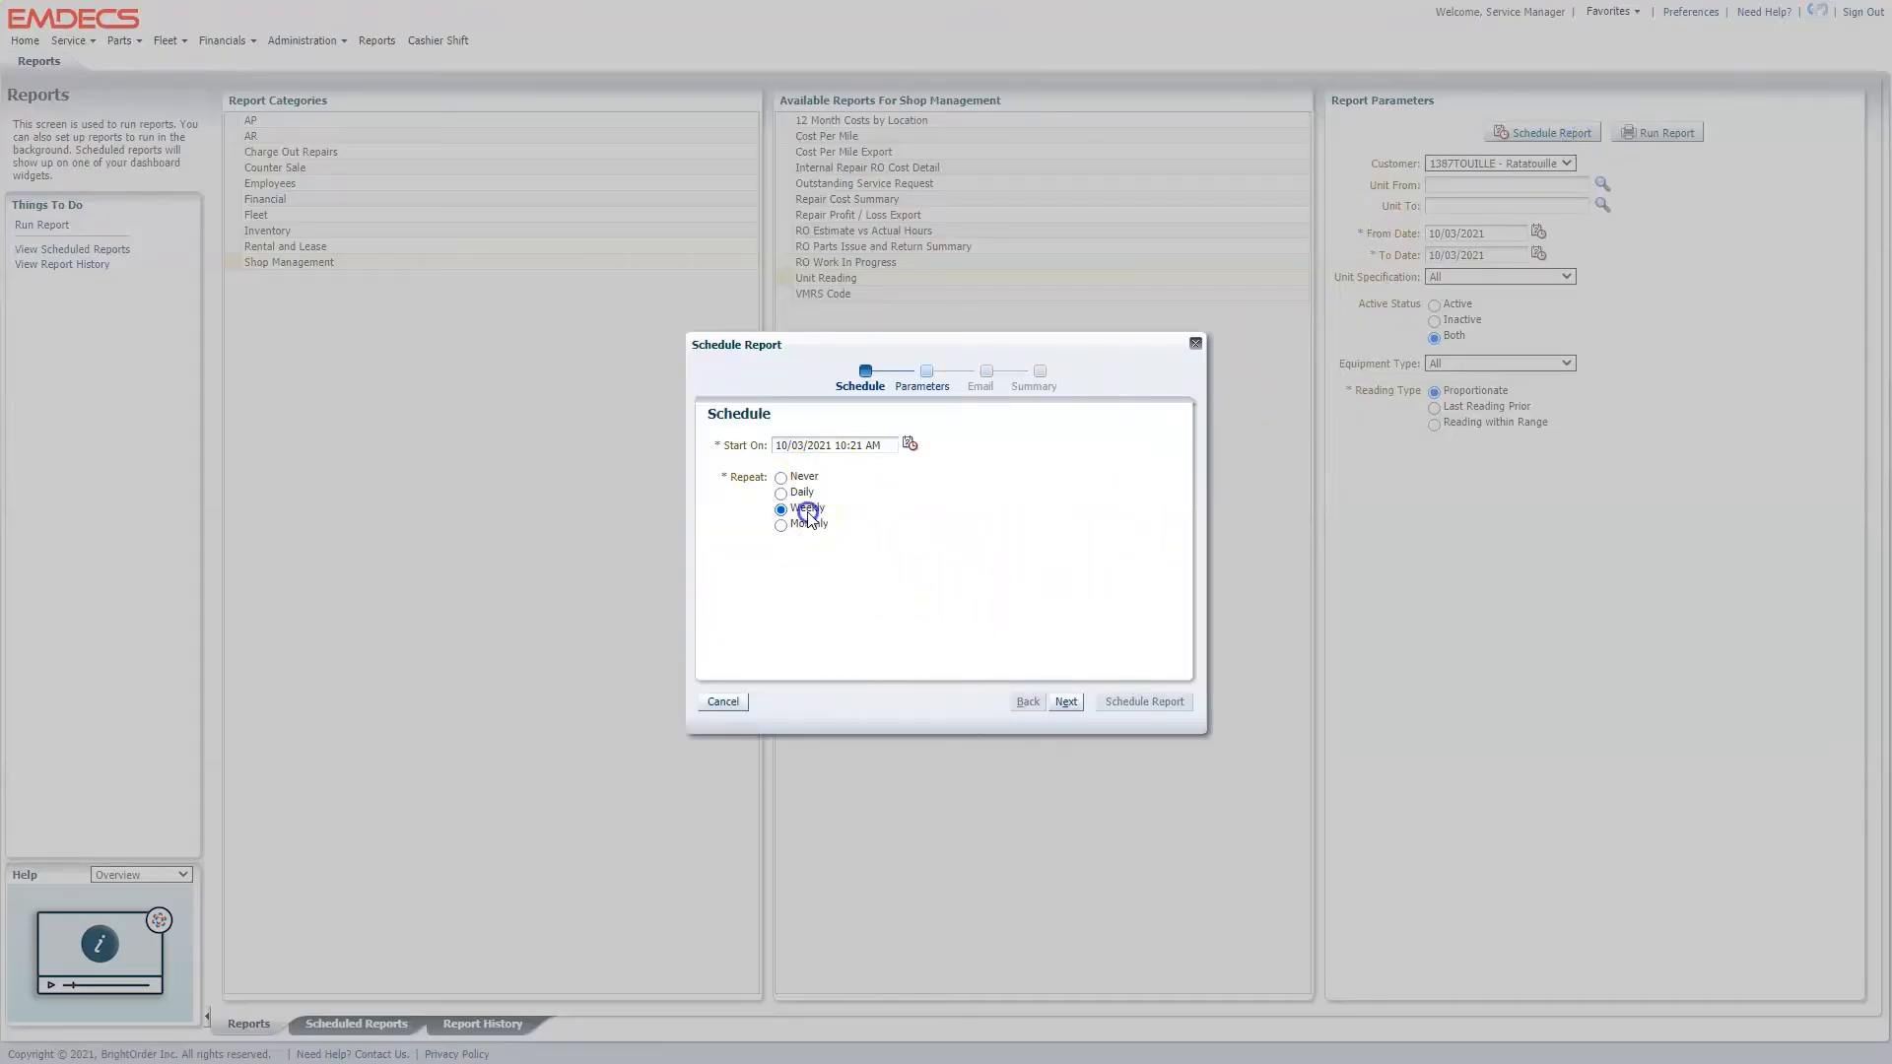
{"action": "left_click", "coordinate": [780, 509]}
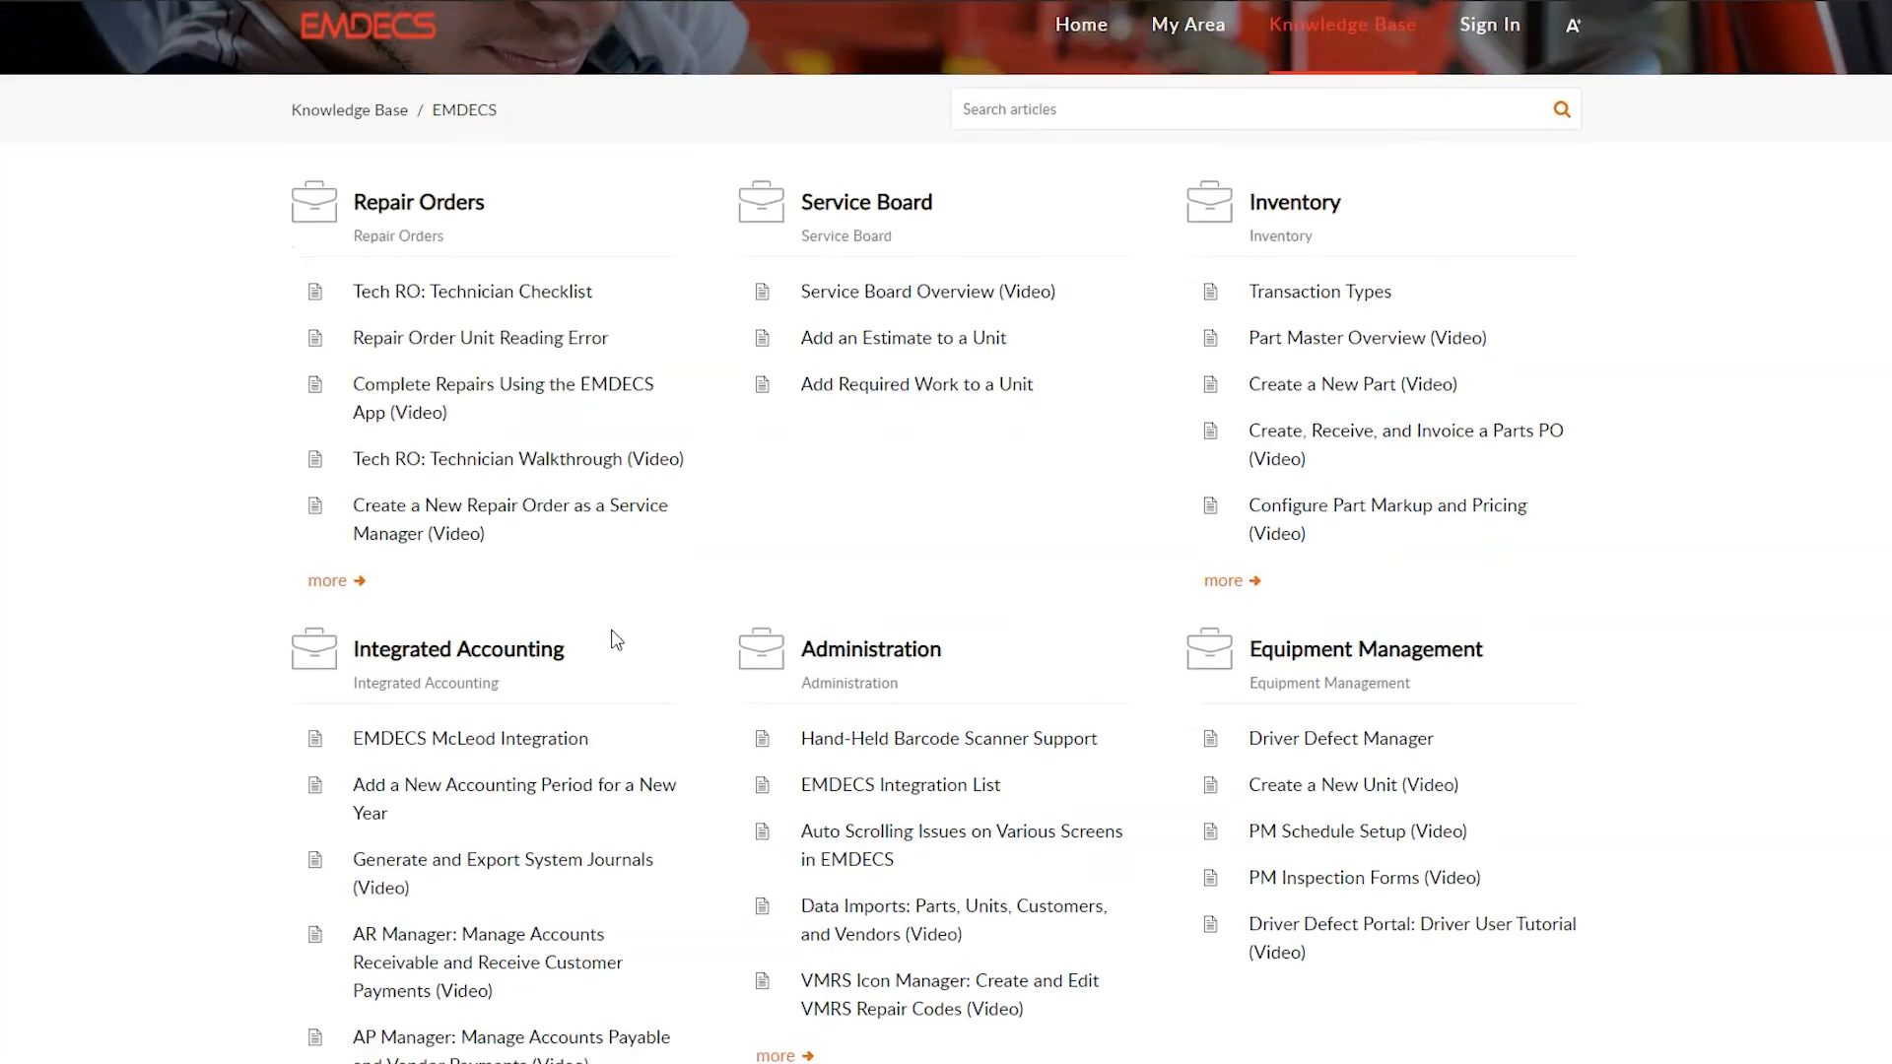
Scroll the Knowledge Base down to Recent Articles, Popular Articles and Submit a ticket.
{"action": "scroll", "scroll_direction": "down", "scroll_amount": 3}
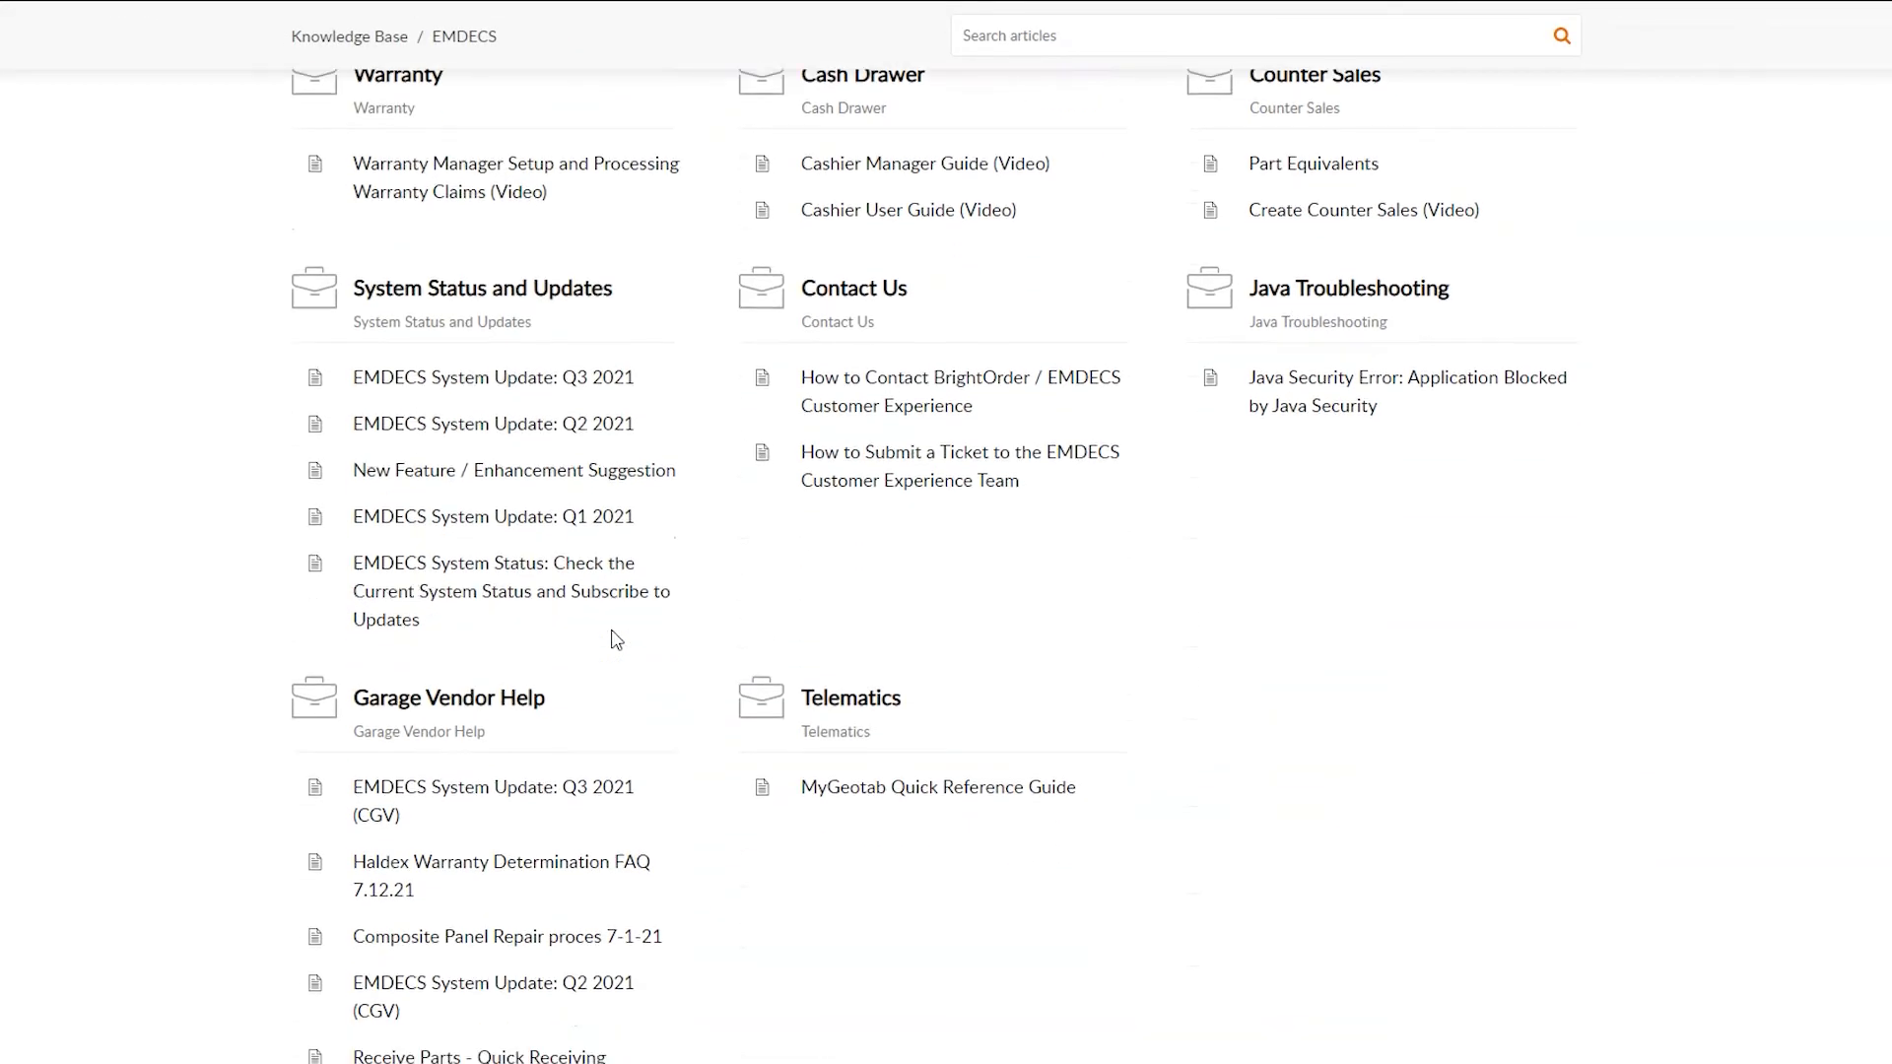
{"action": "scroll", "scroll_direction": "down", "scroll_amount": 3}
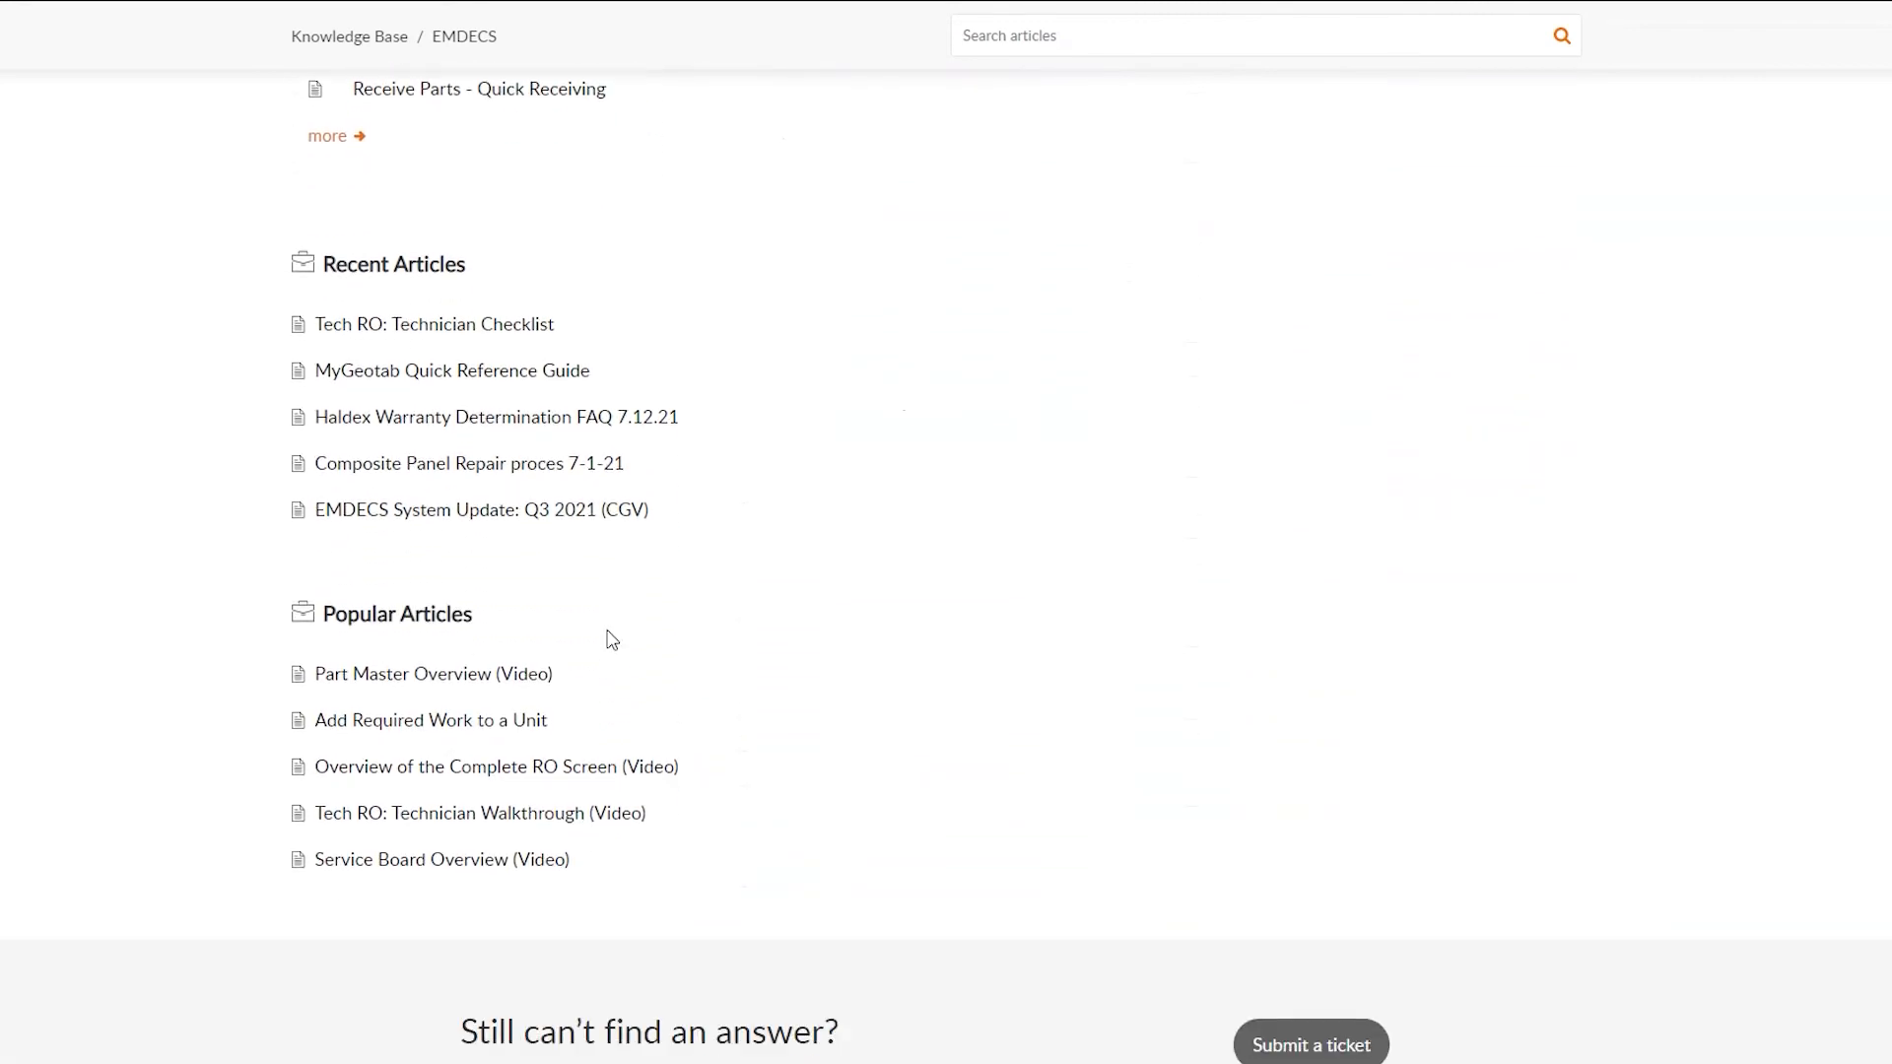
{"action": "scroll", "scroll_direction": "down", "scroll_amount": 3}
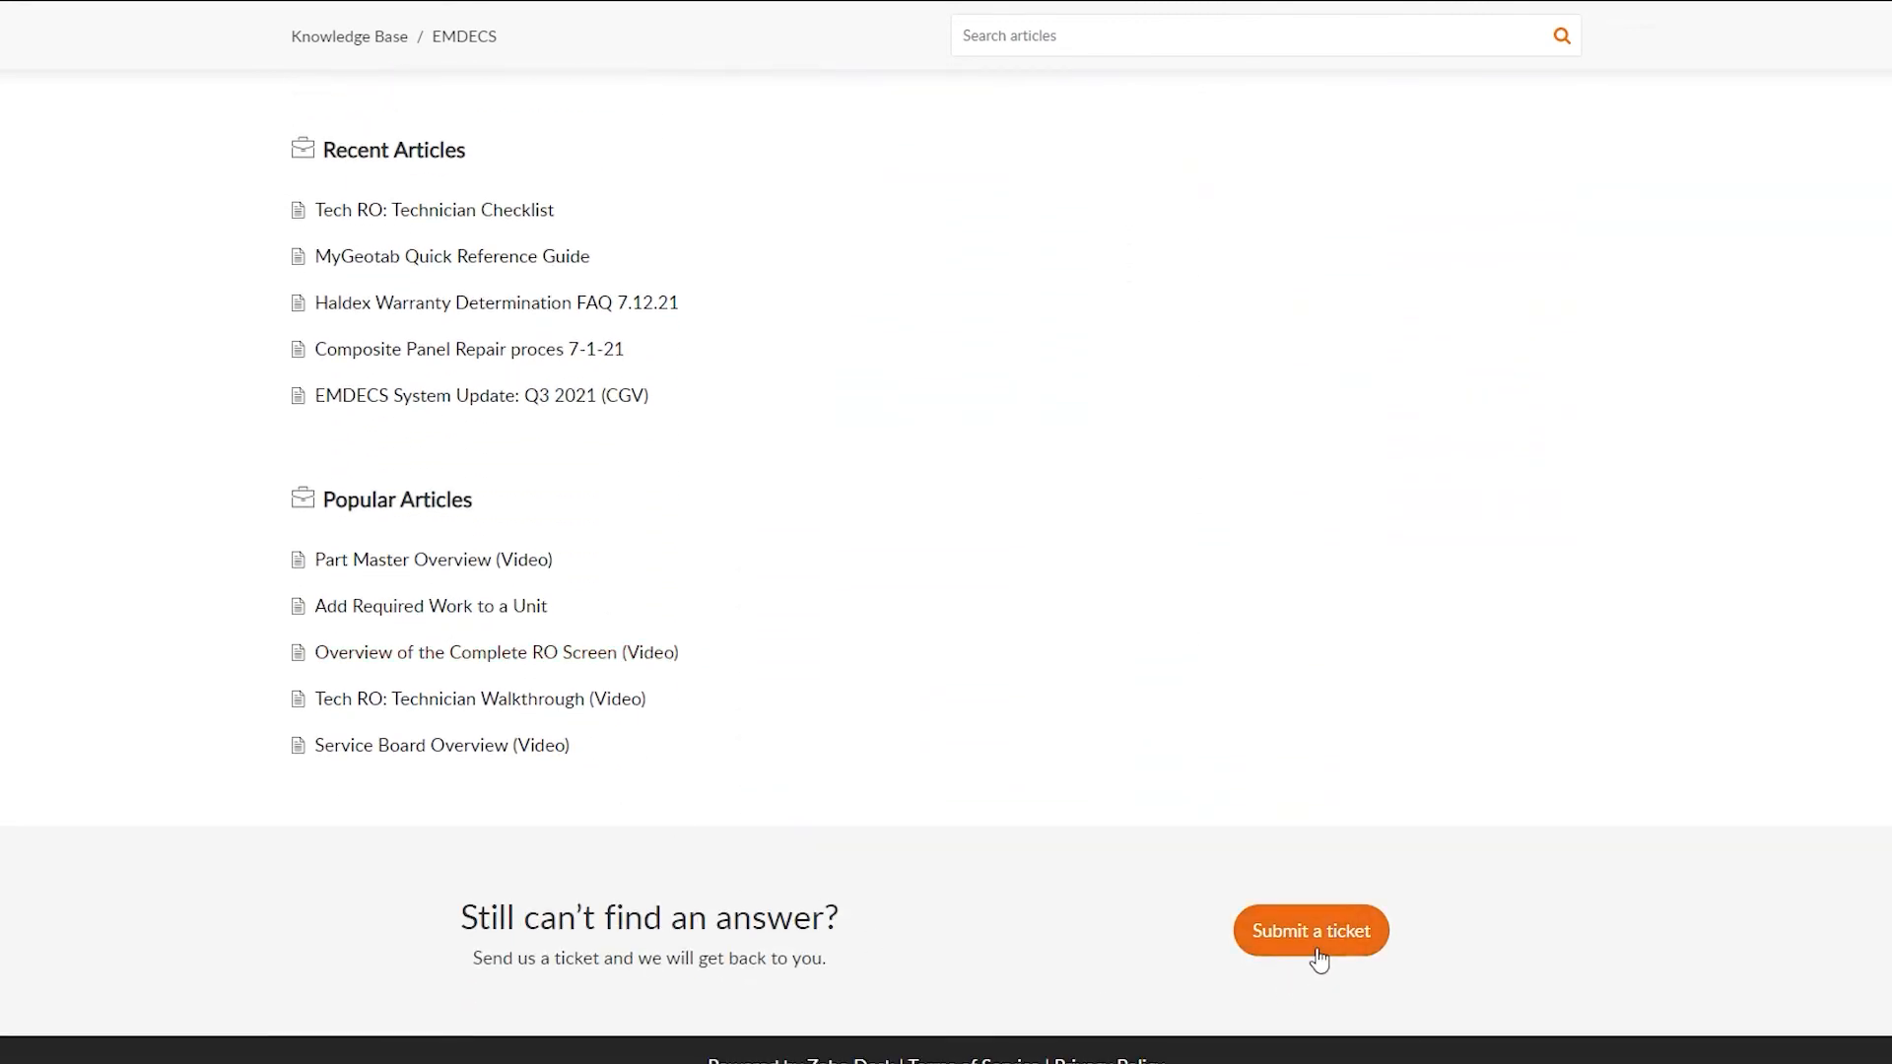